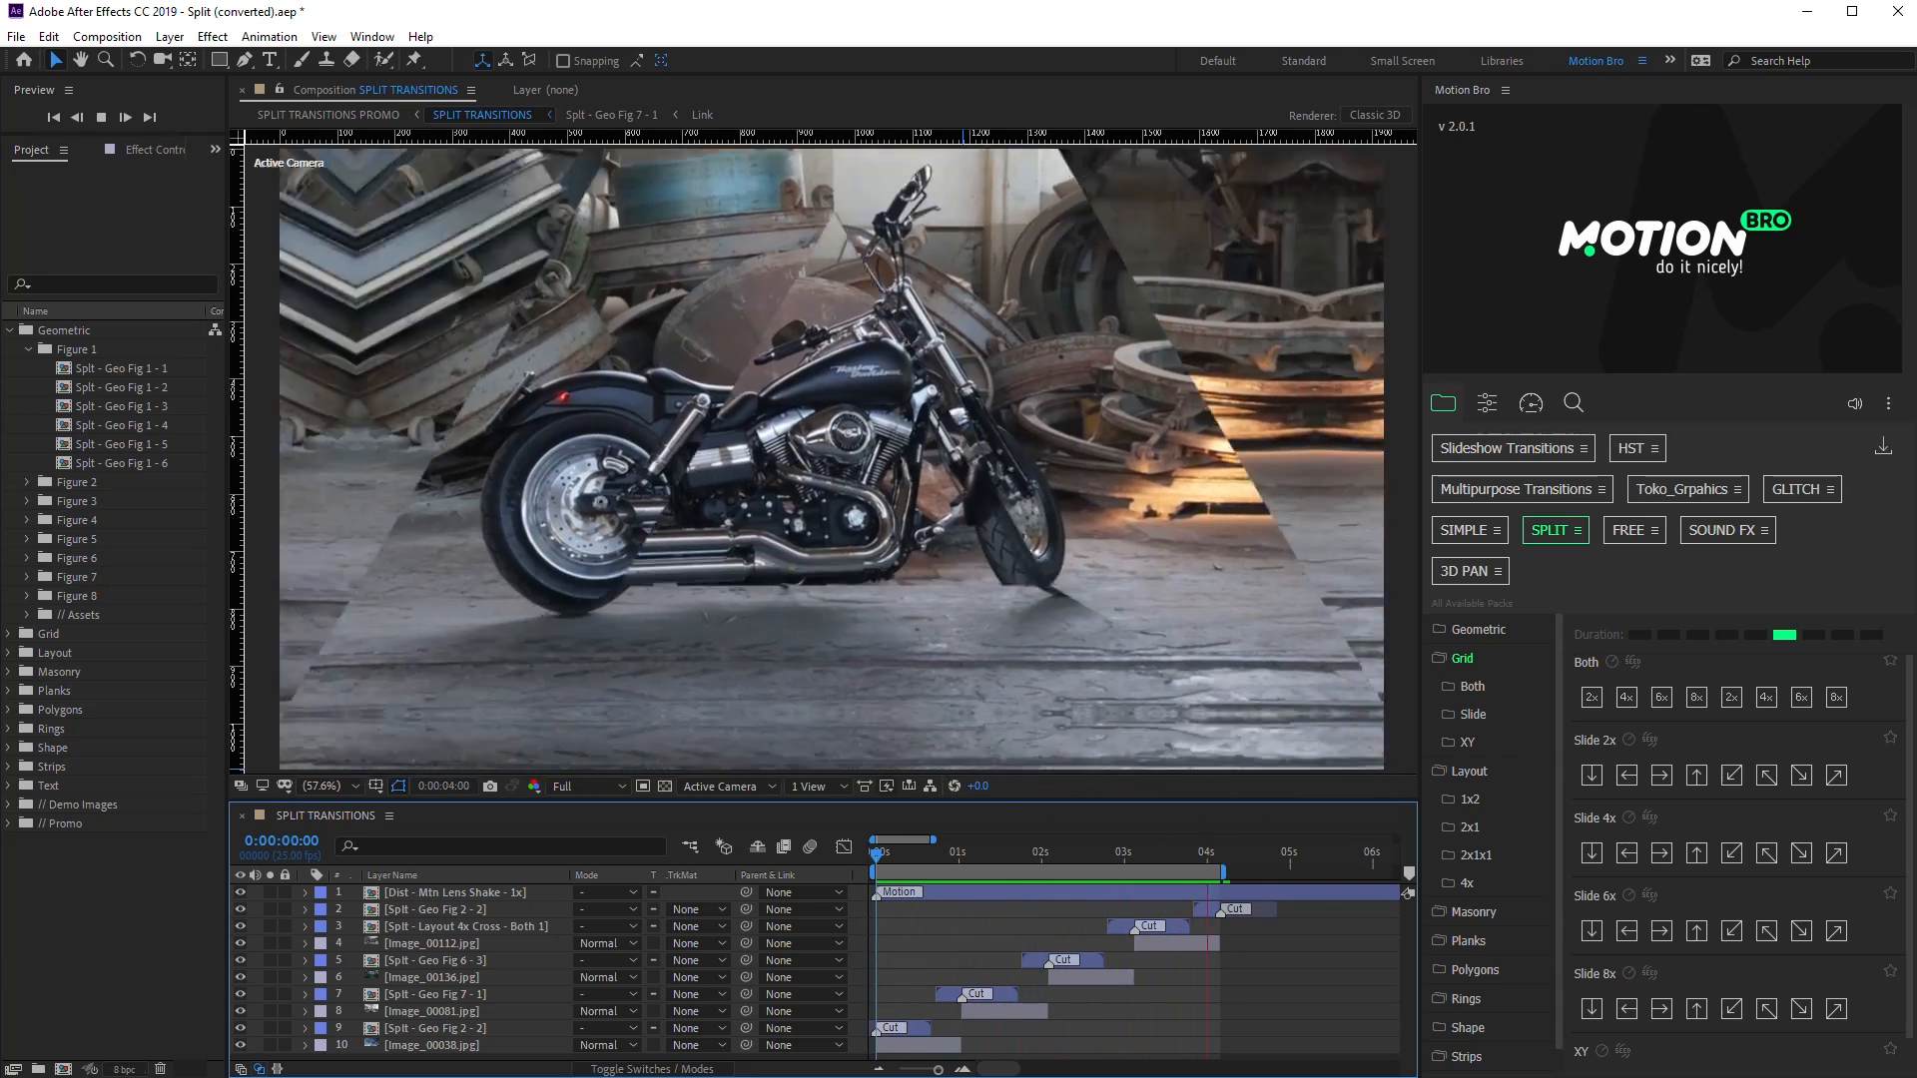
# Step: Fill a star segment with pale yellow sampled from the vector map colour wheel
pyautogui.click(1051, 851)
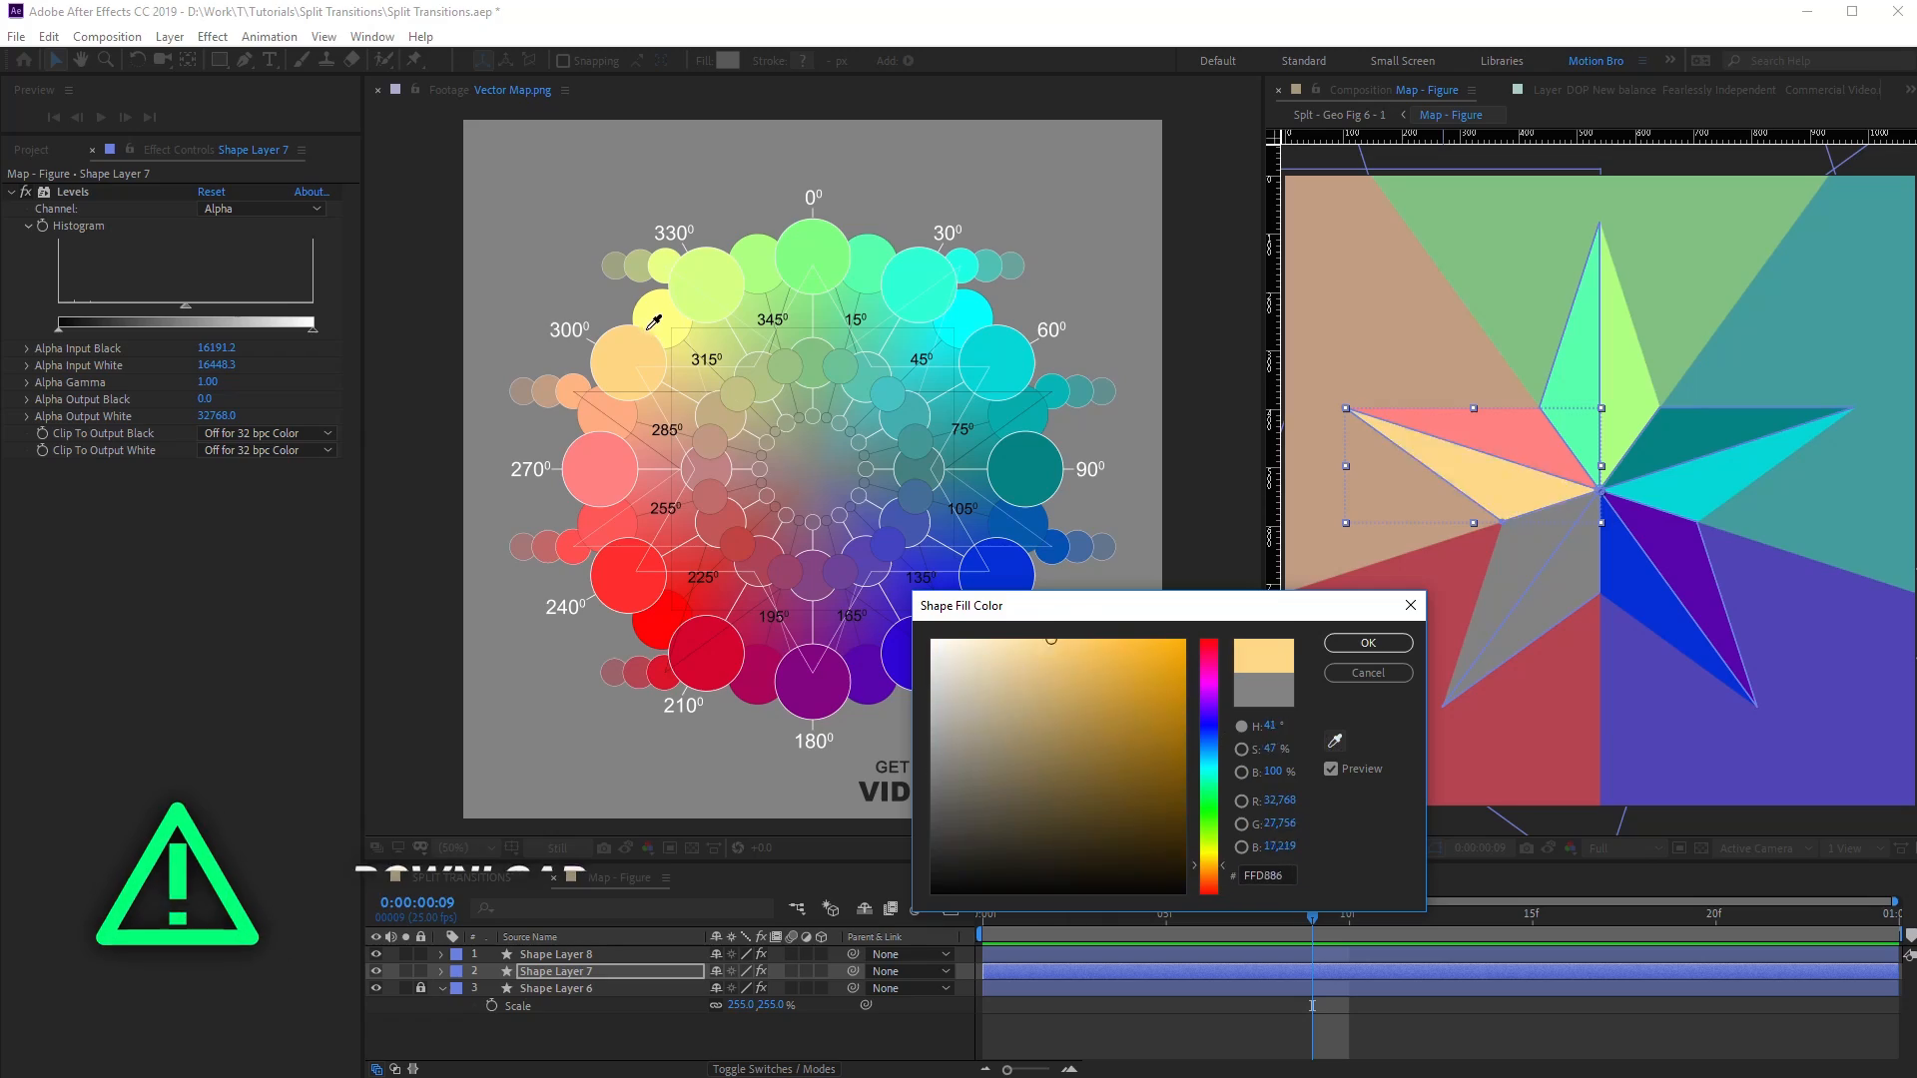
# Step: Confirm the pale yellow fill and bring up the SPLIT TRANSITIONS composition with the car photo
pyautogui.click(1366, 642)
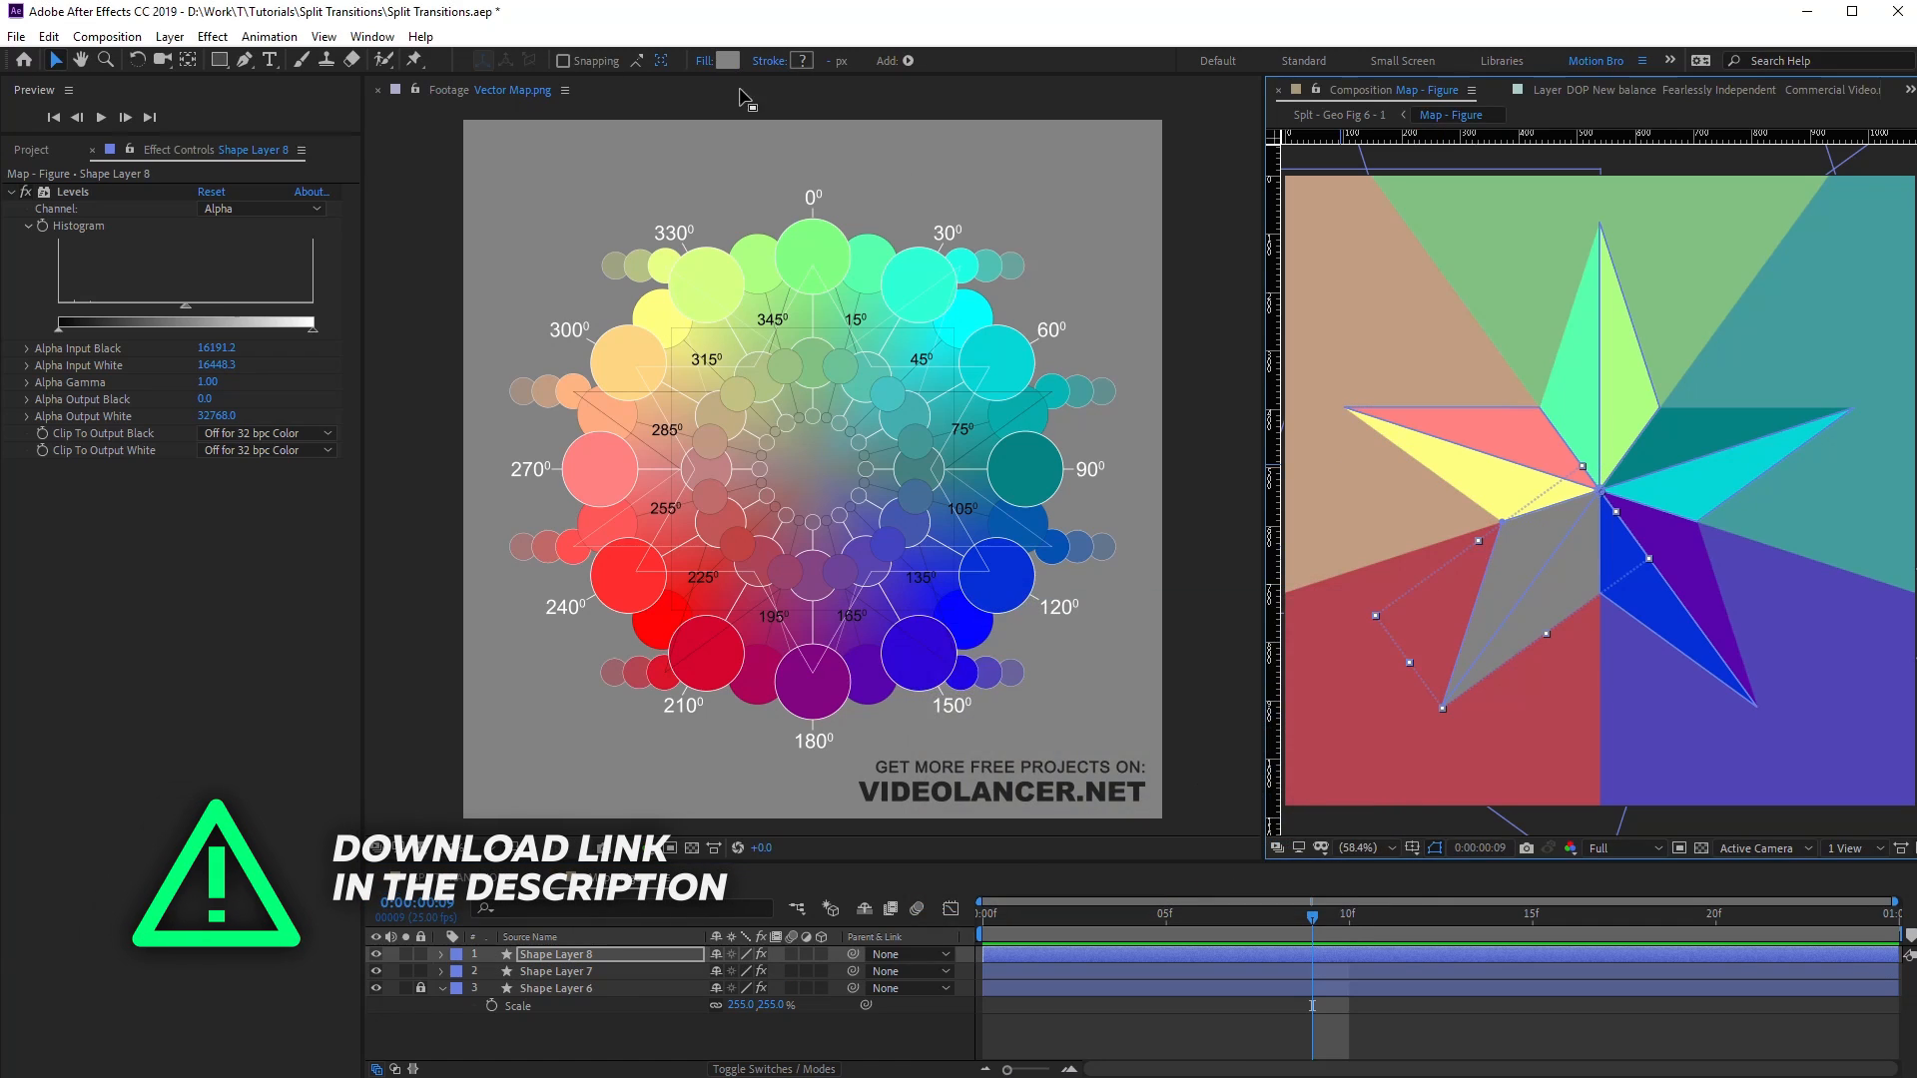
pyautogui.click(728, 60)
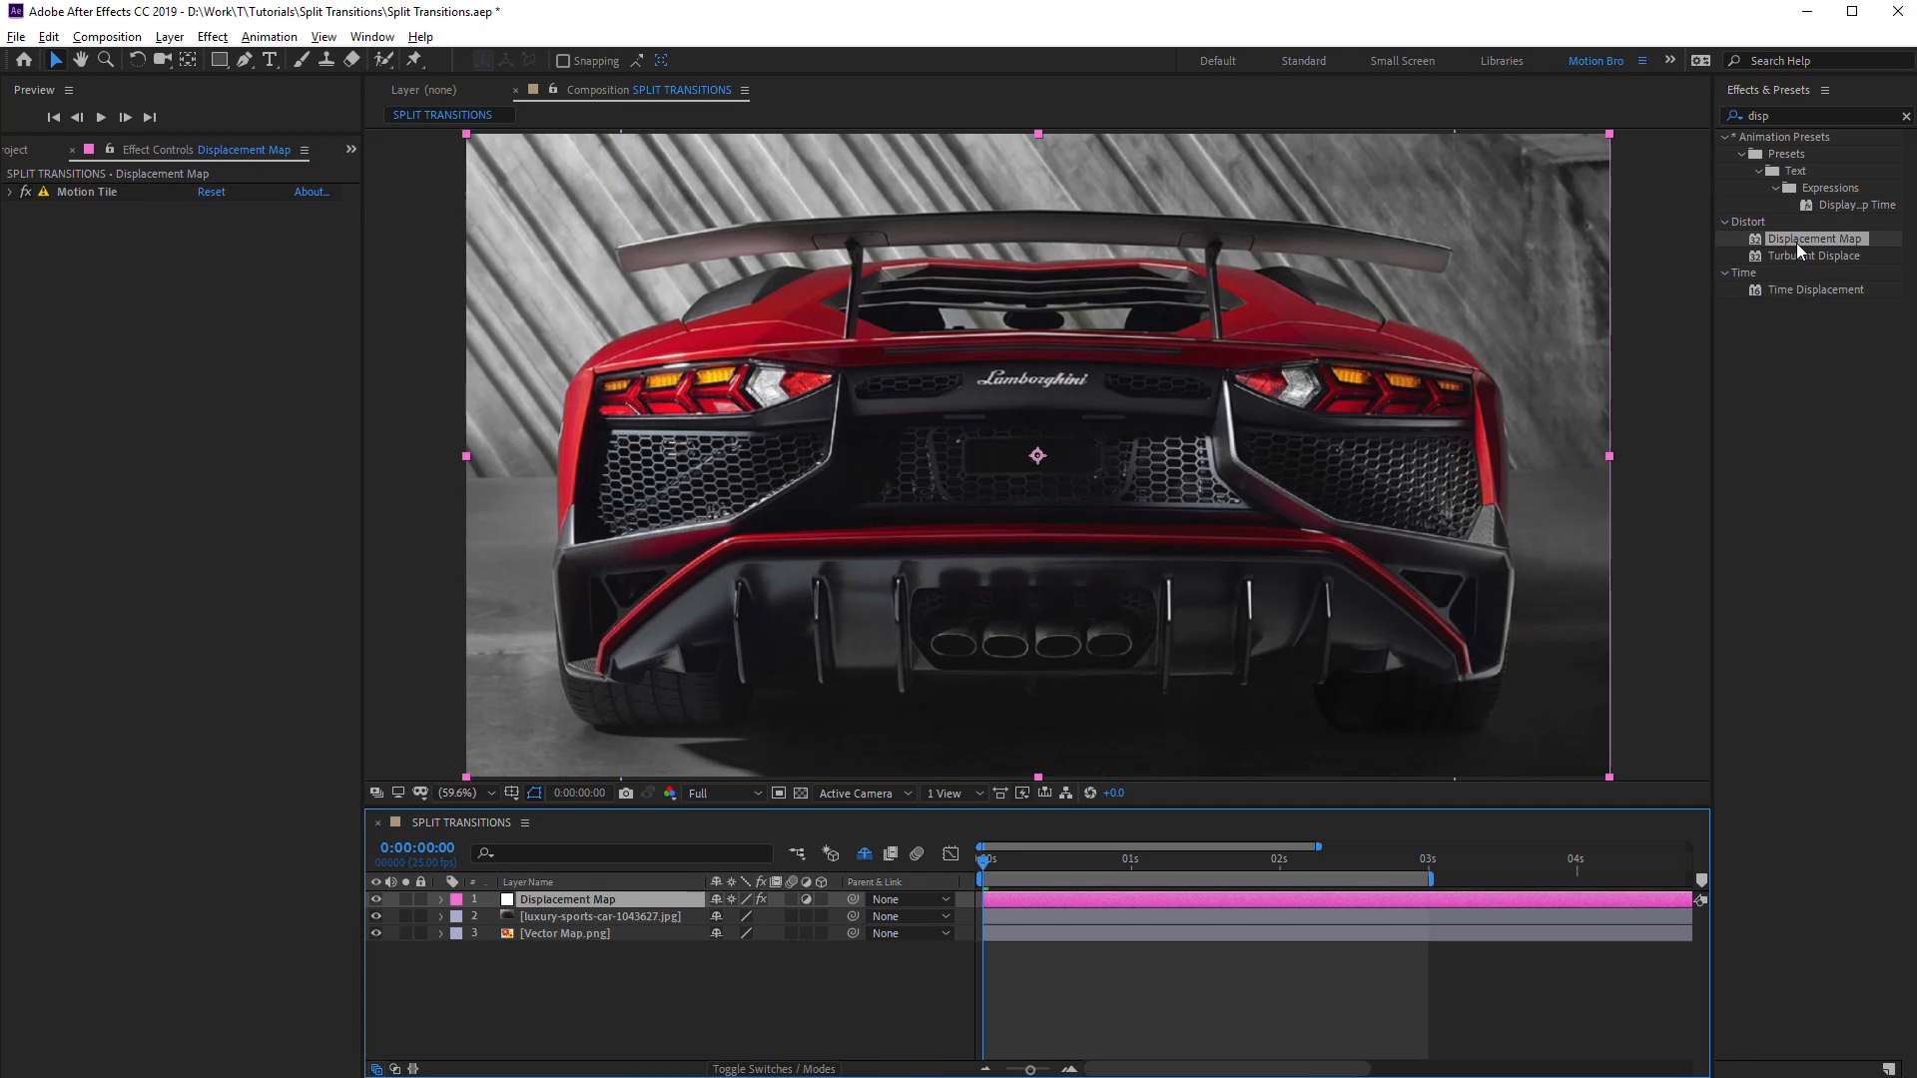
# Step: Apply Displacement Map driven by the Map layer, red horizontal and green vertical
pyautogui.click(230, 225)
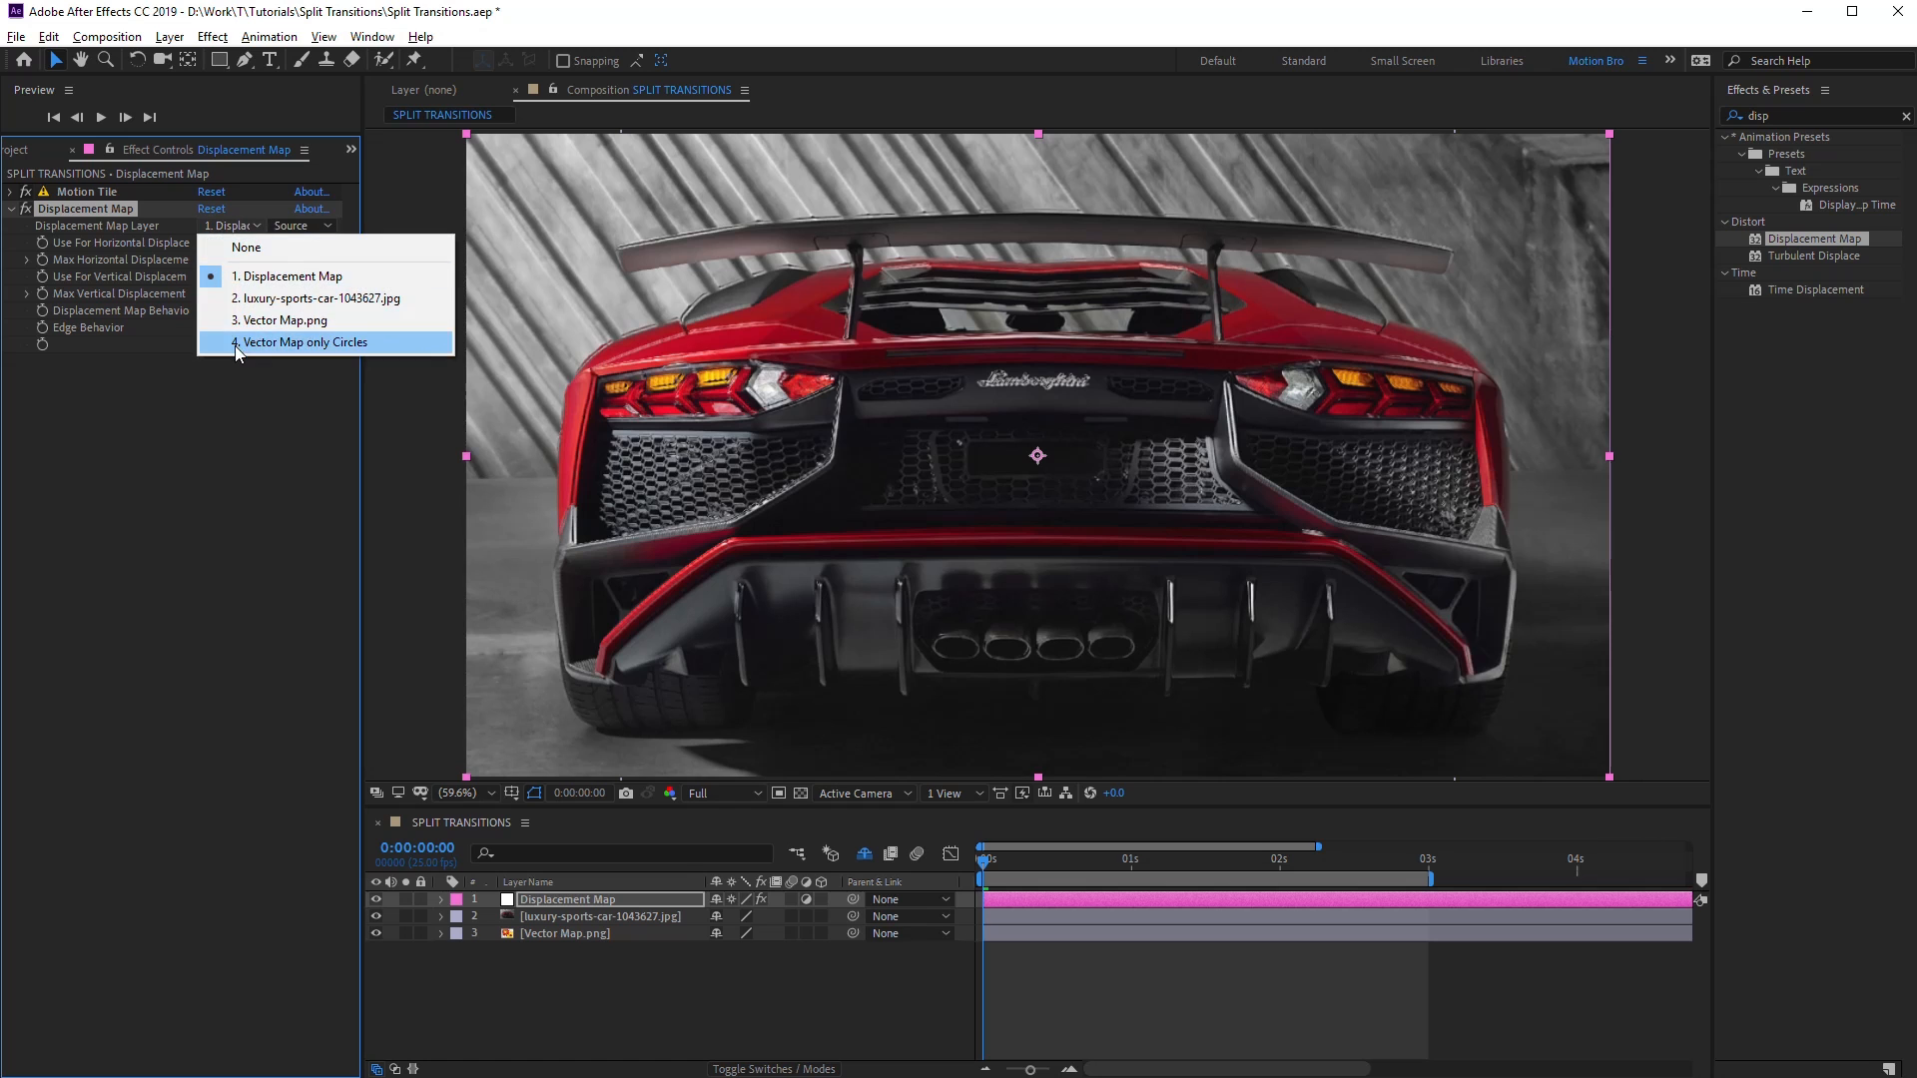
pyautogui.click(303, 342)
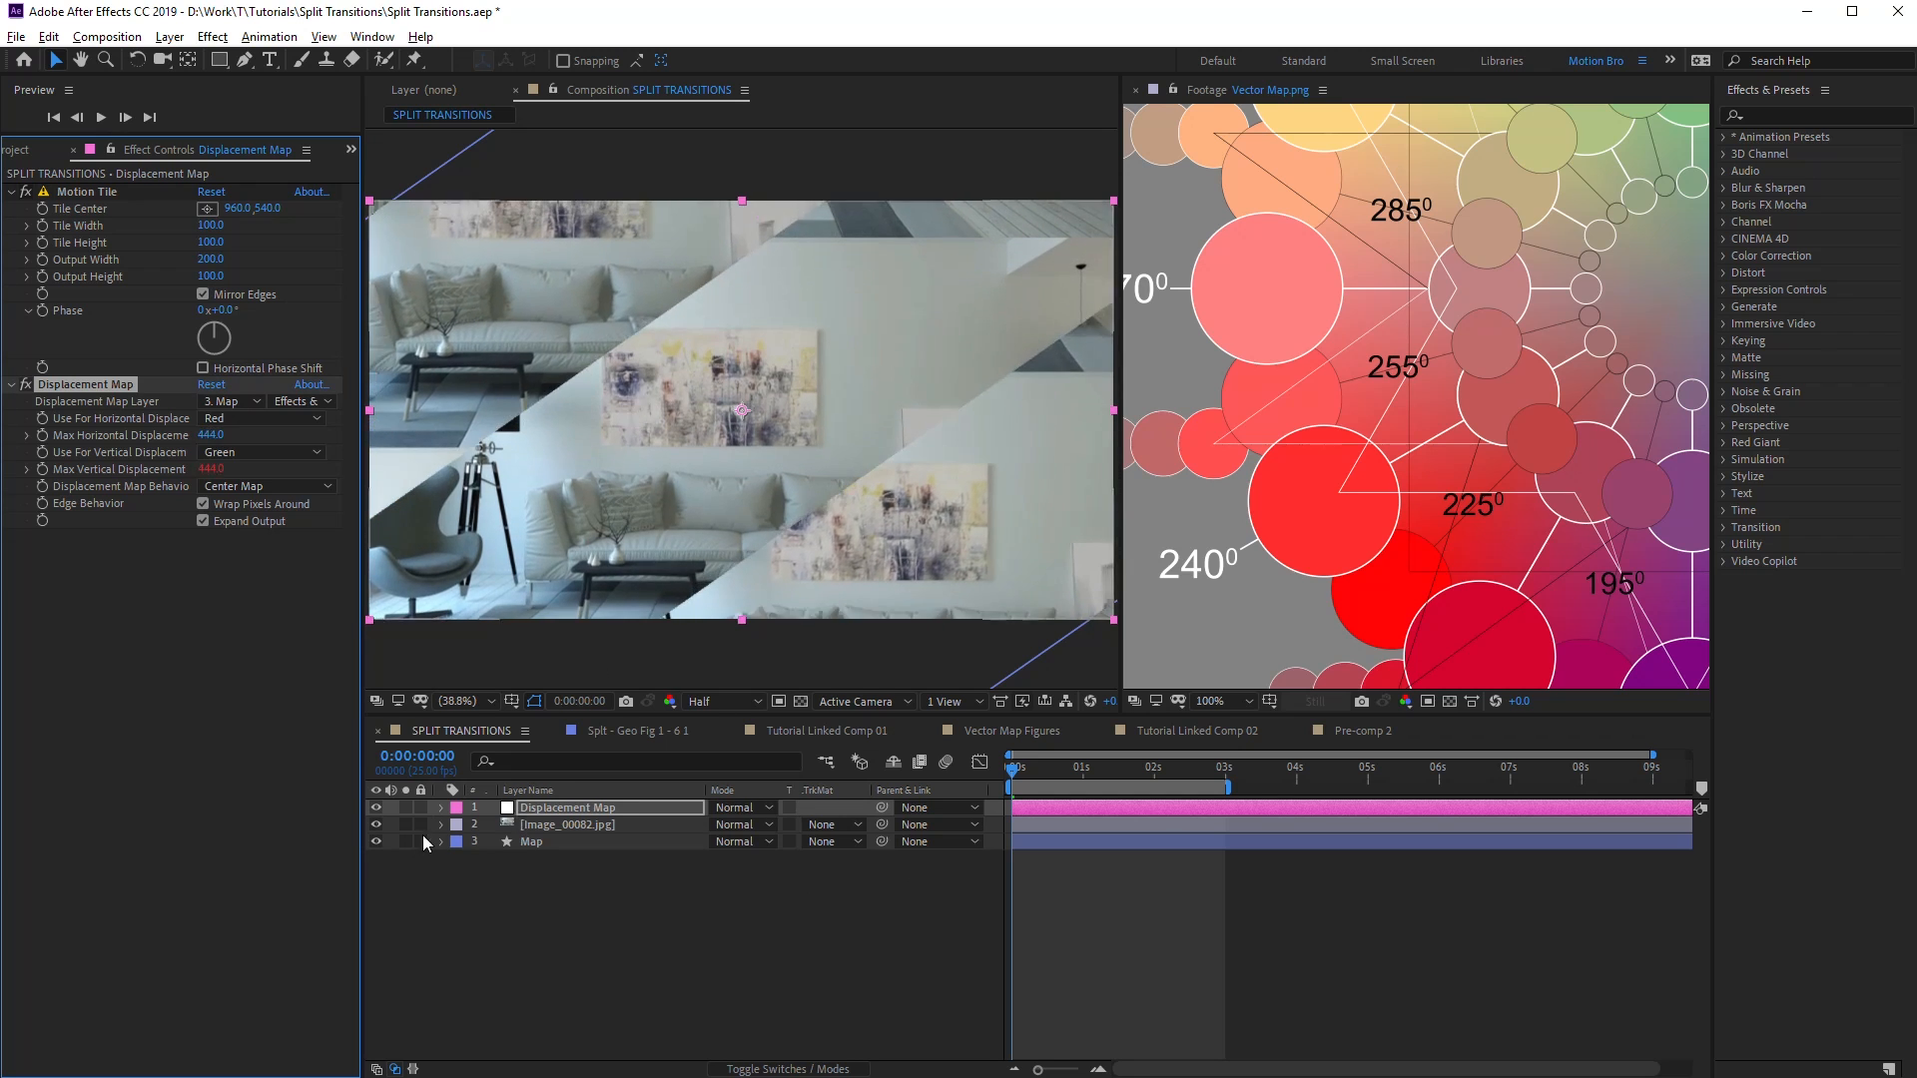
# Step: Solo the Map layer, redden its Tritone highlights and shadows, unsolo, then open Vector Map
pyautogui.click(530, 841)
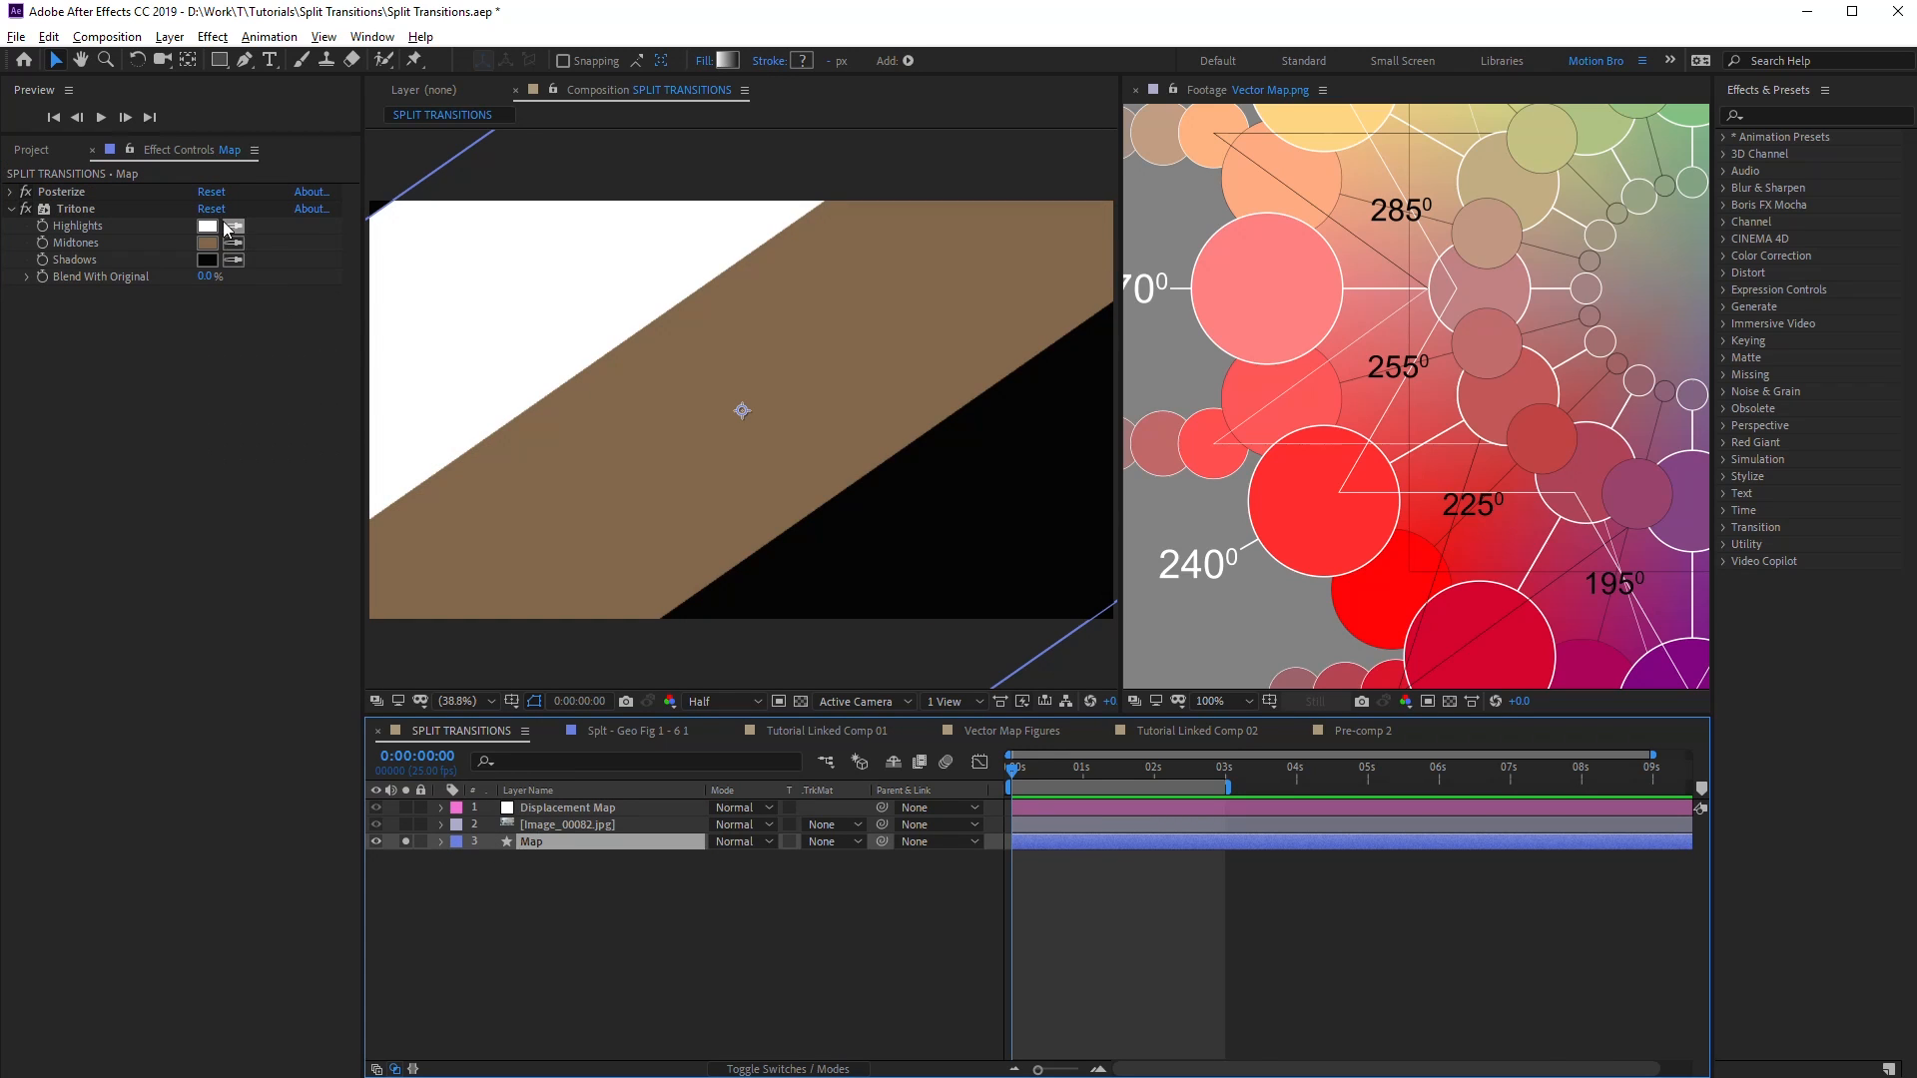
pyautogui.click(208, 226)
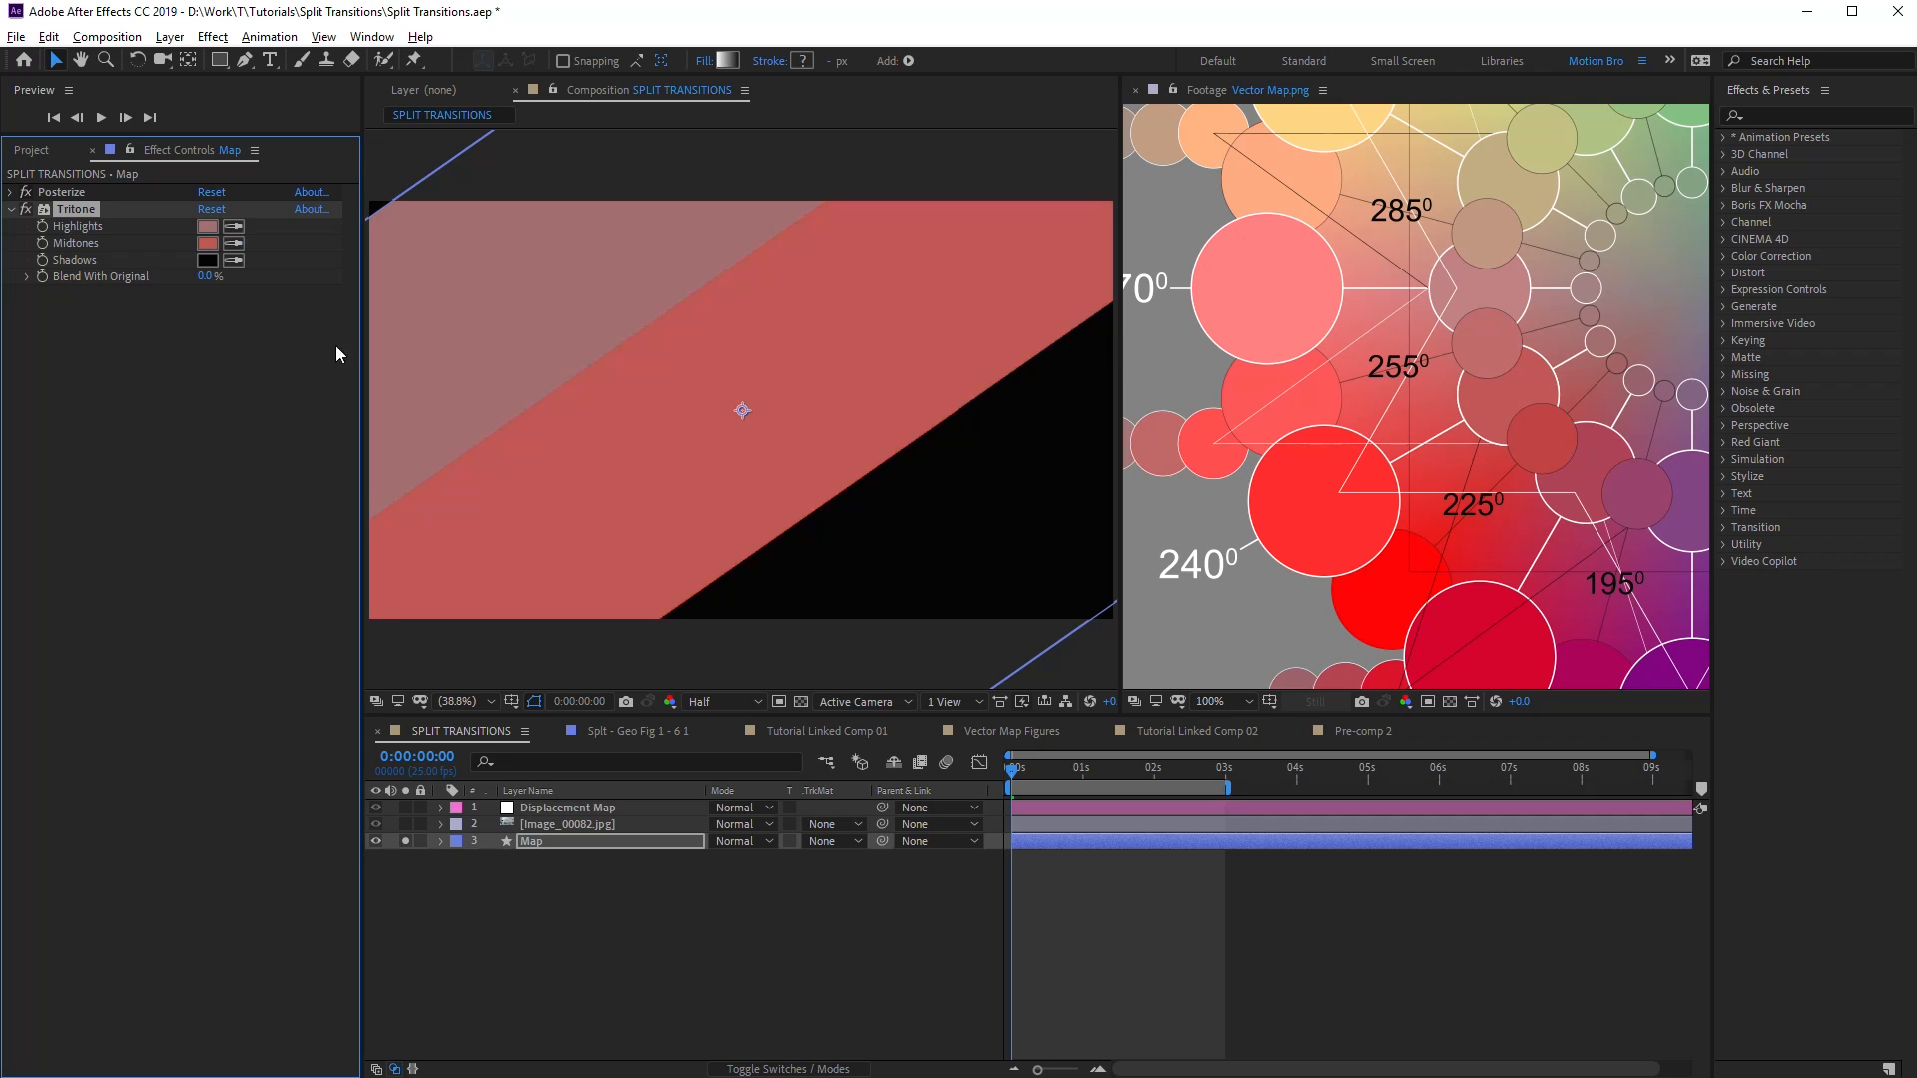
pyautogui.click(207, 259)
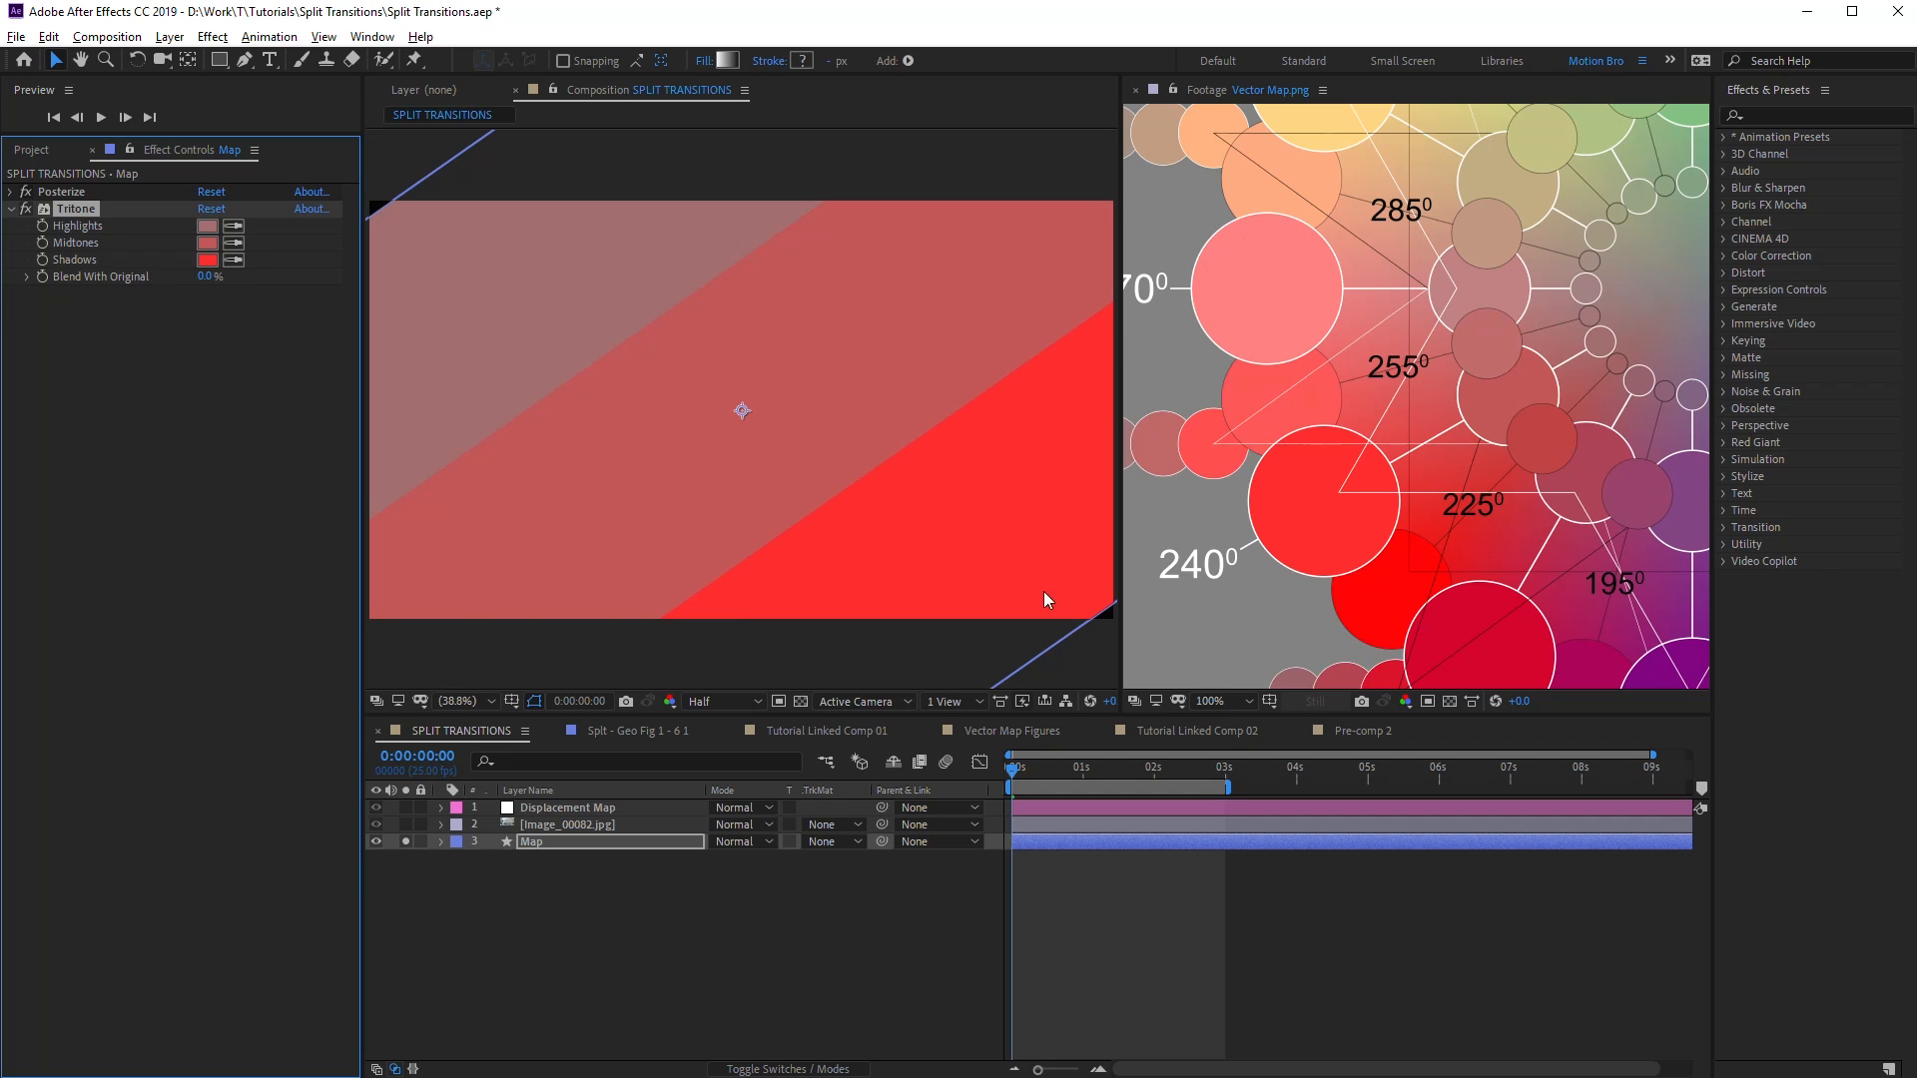
pyautogui.click(568, 806)
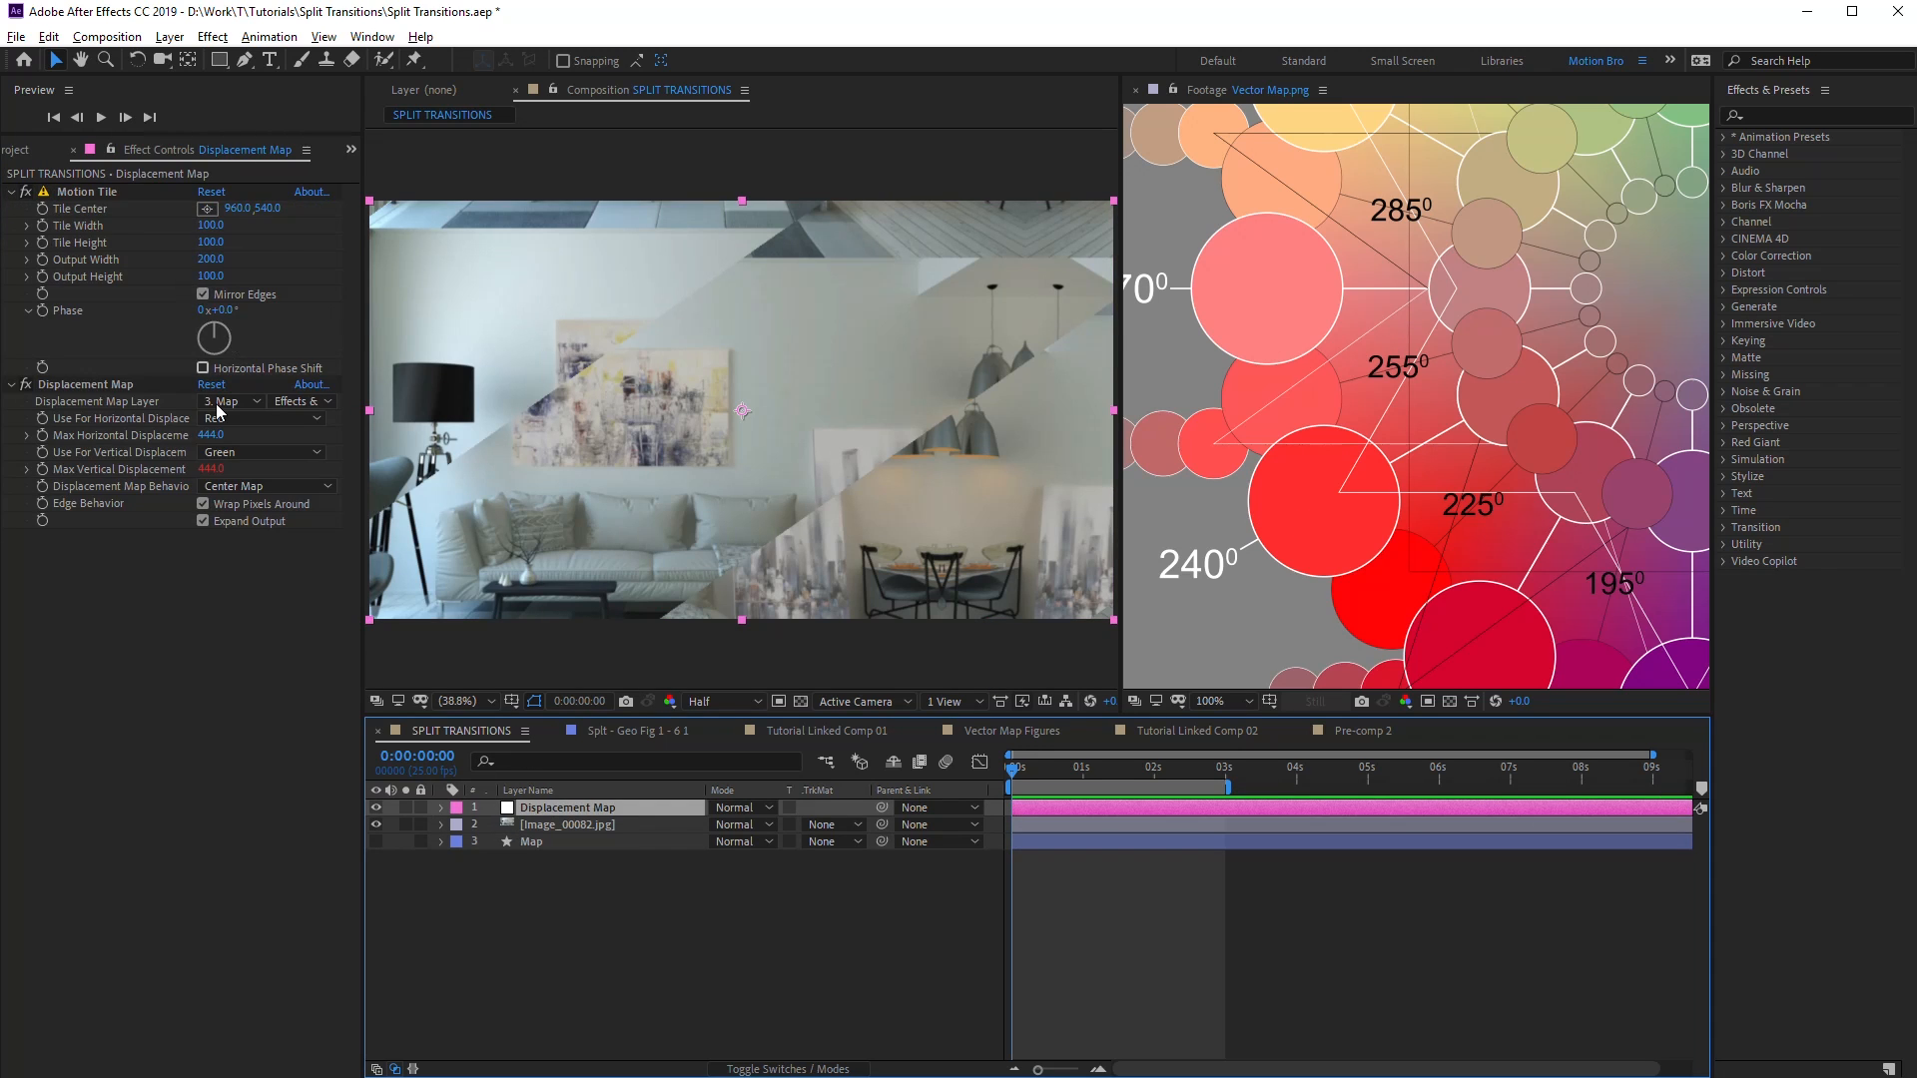
pyautogui.click(260, 418)
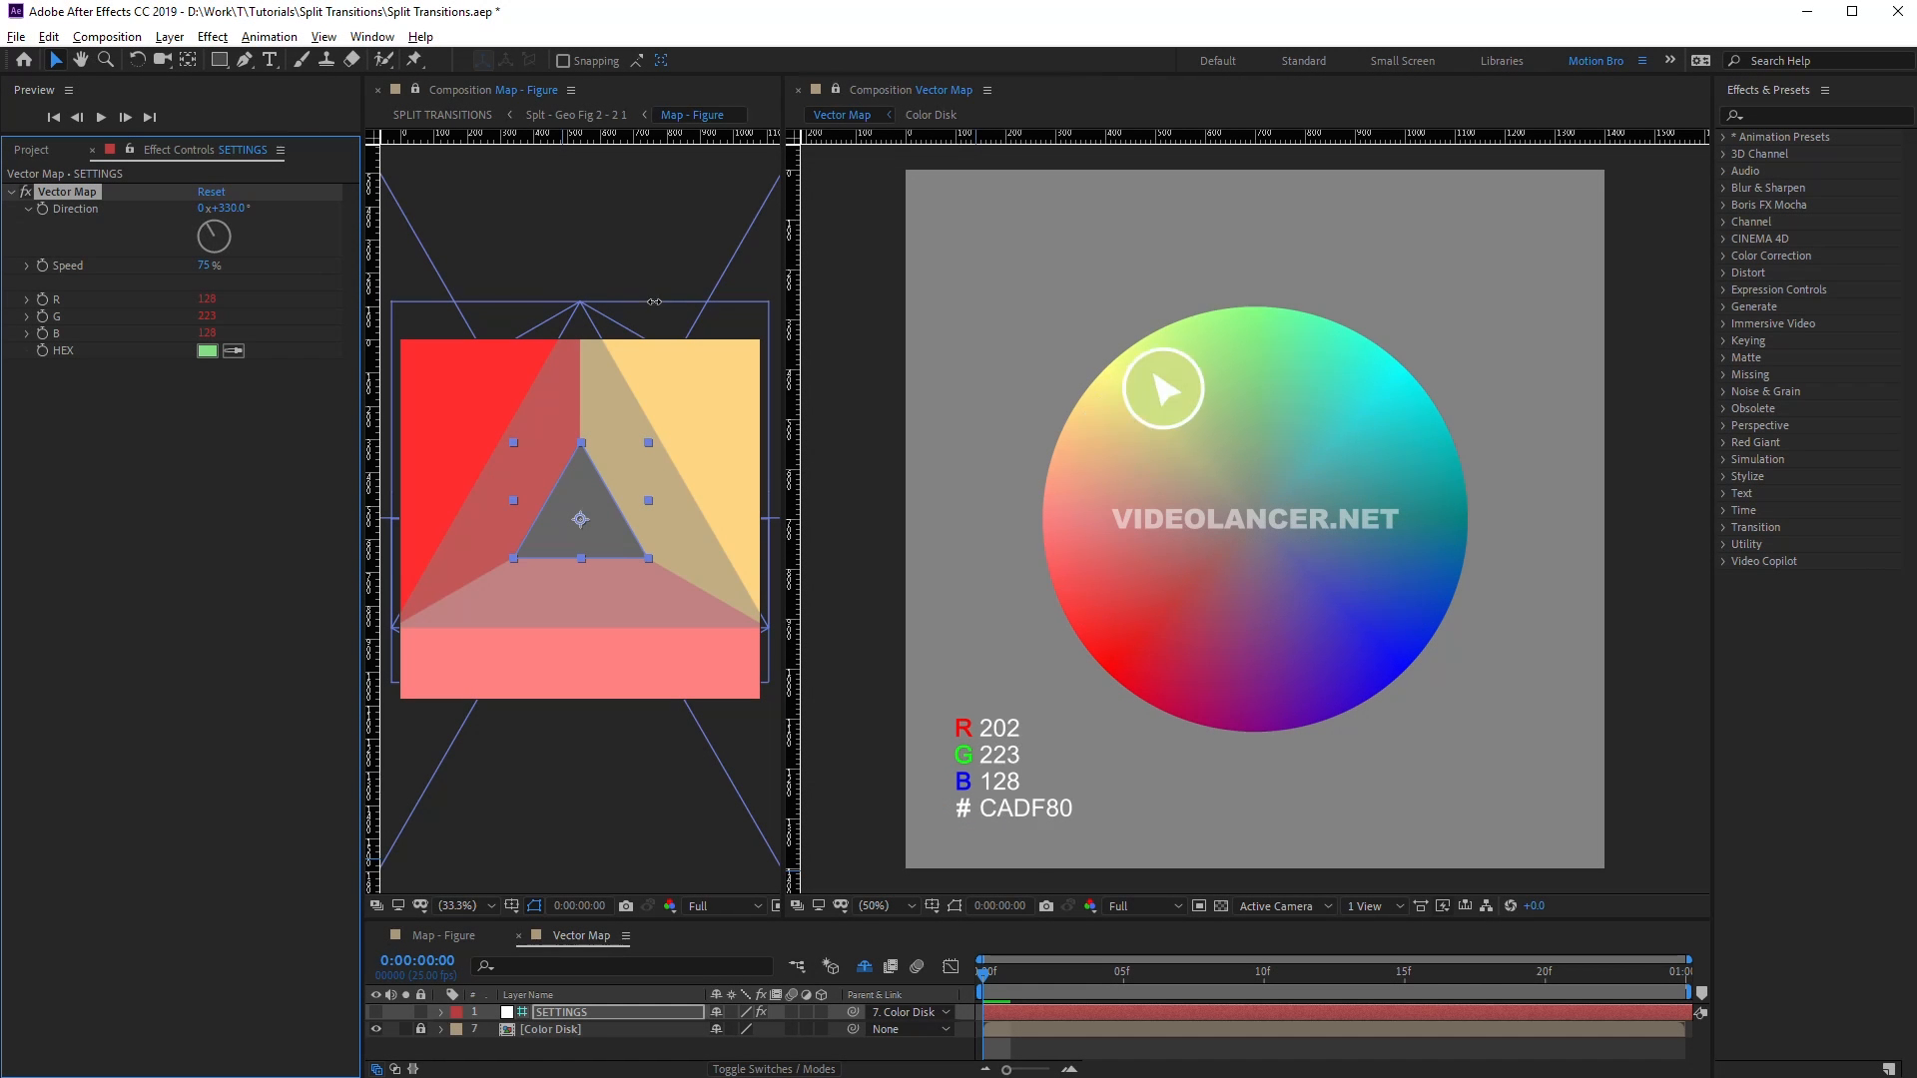
# Step: Open Maps - Figure and begin a dark fill for the 1 Left face
pyautogui.moveTo(214, 236); pyautogui.dragTo(226, 233)
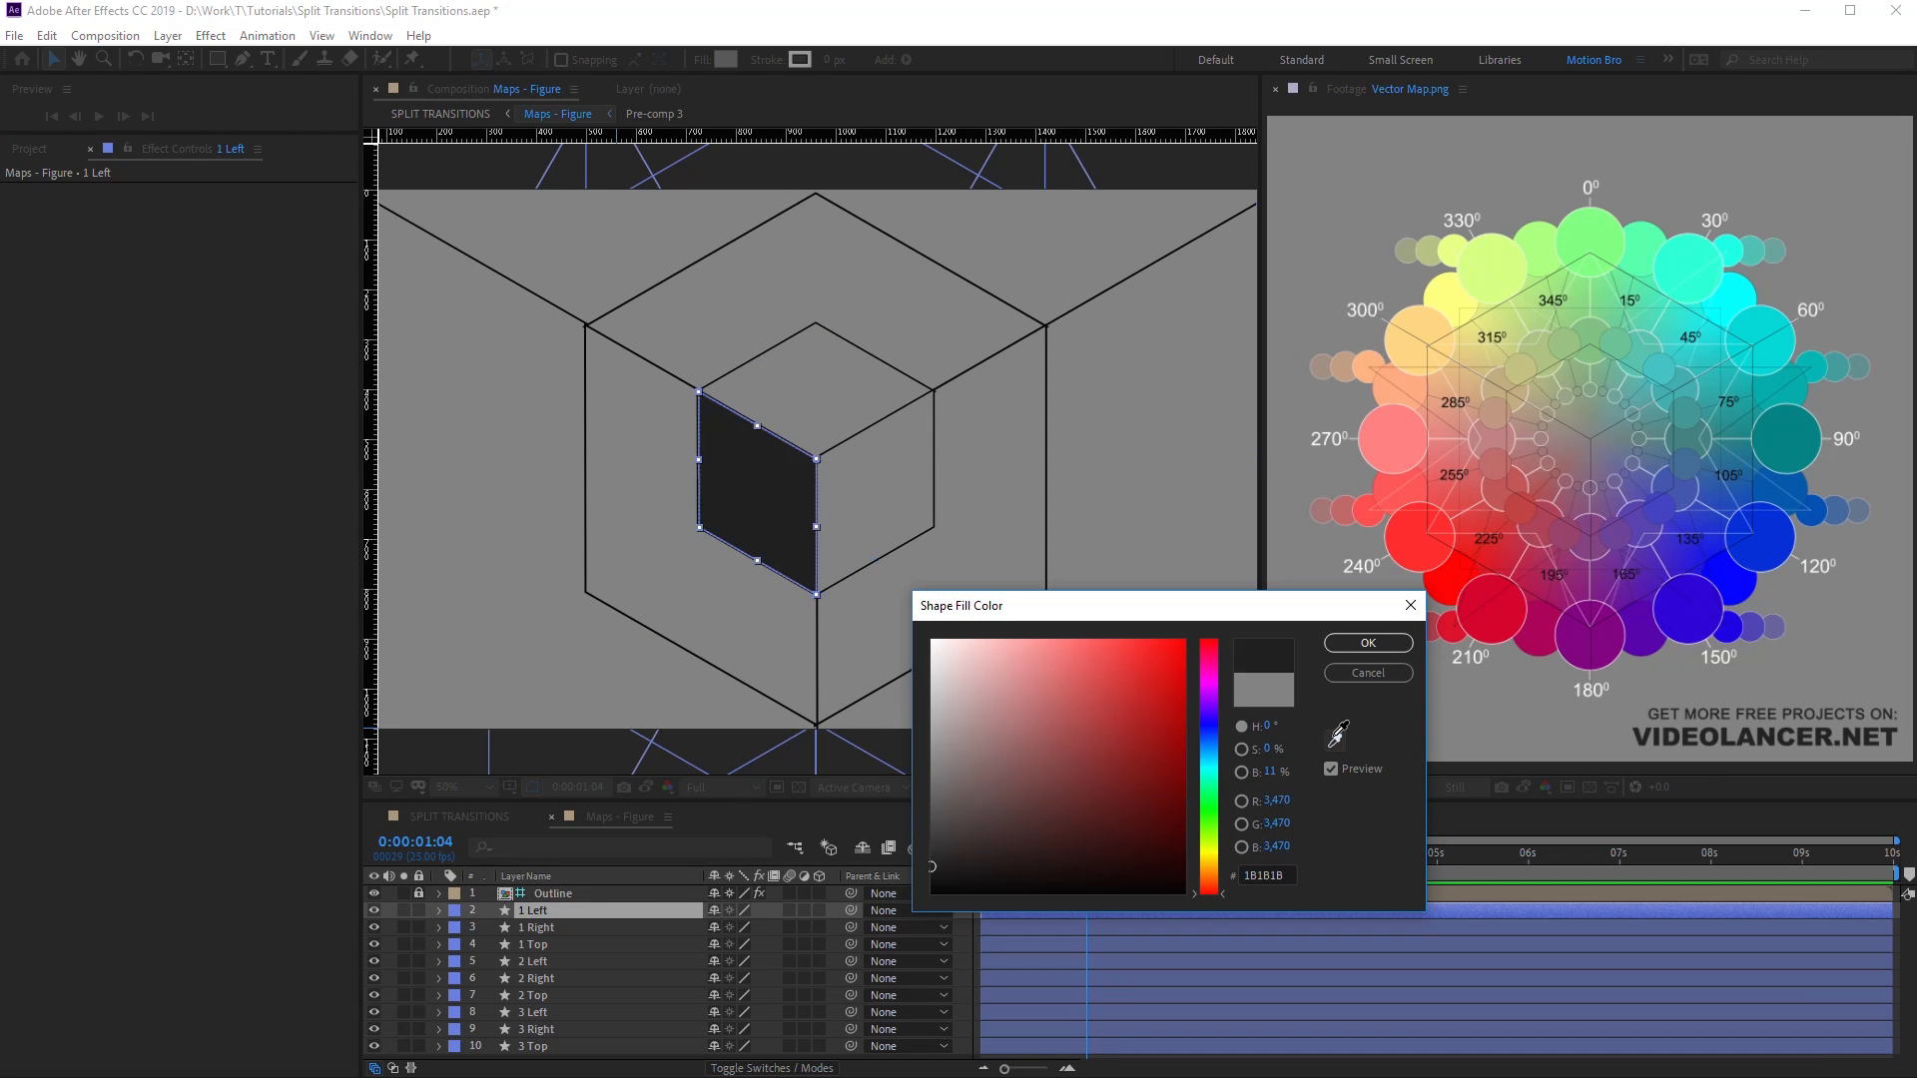
# Step: Fill the inner cube's left, right and top faces red, blue and green
pyautogui.click(1365, 642)
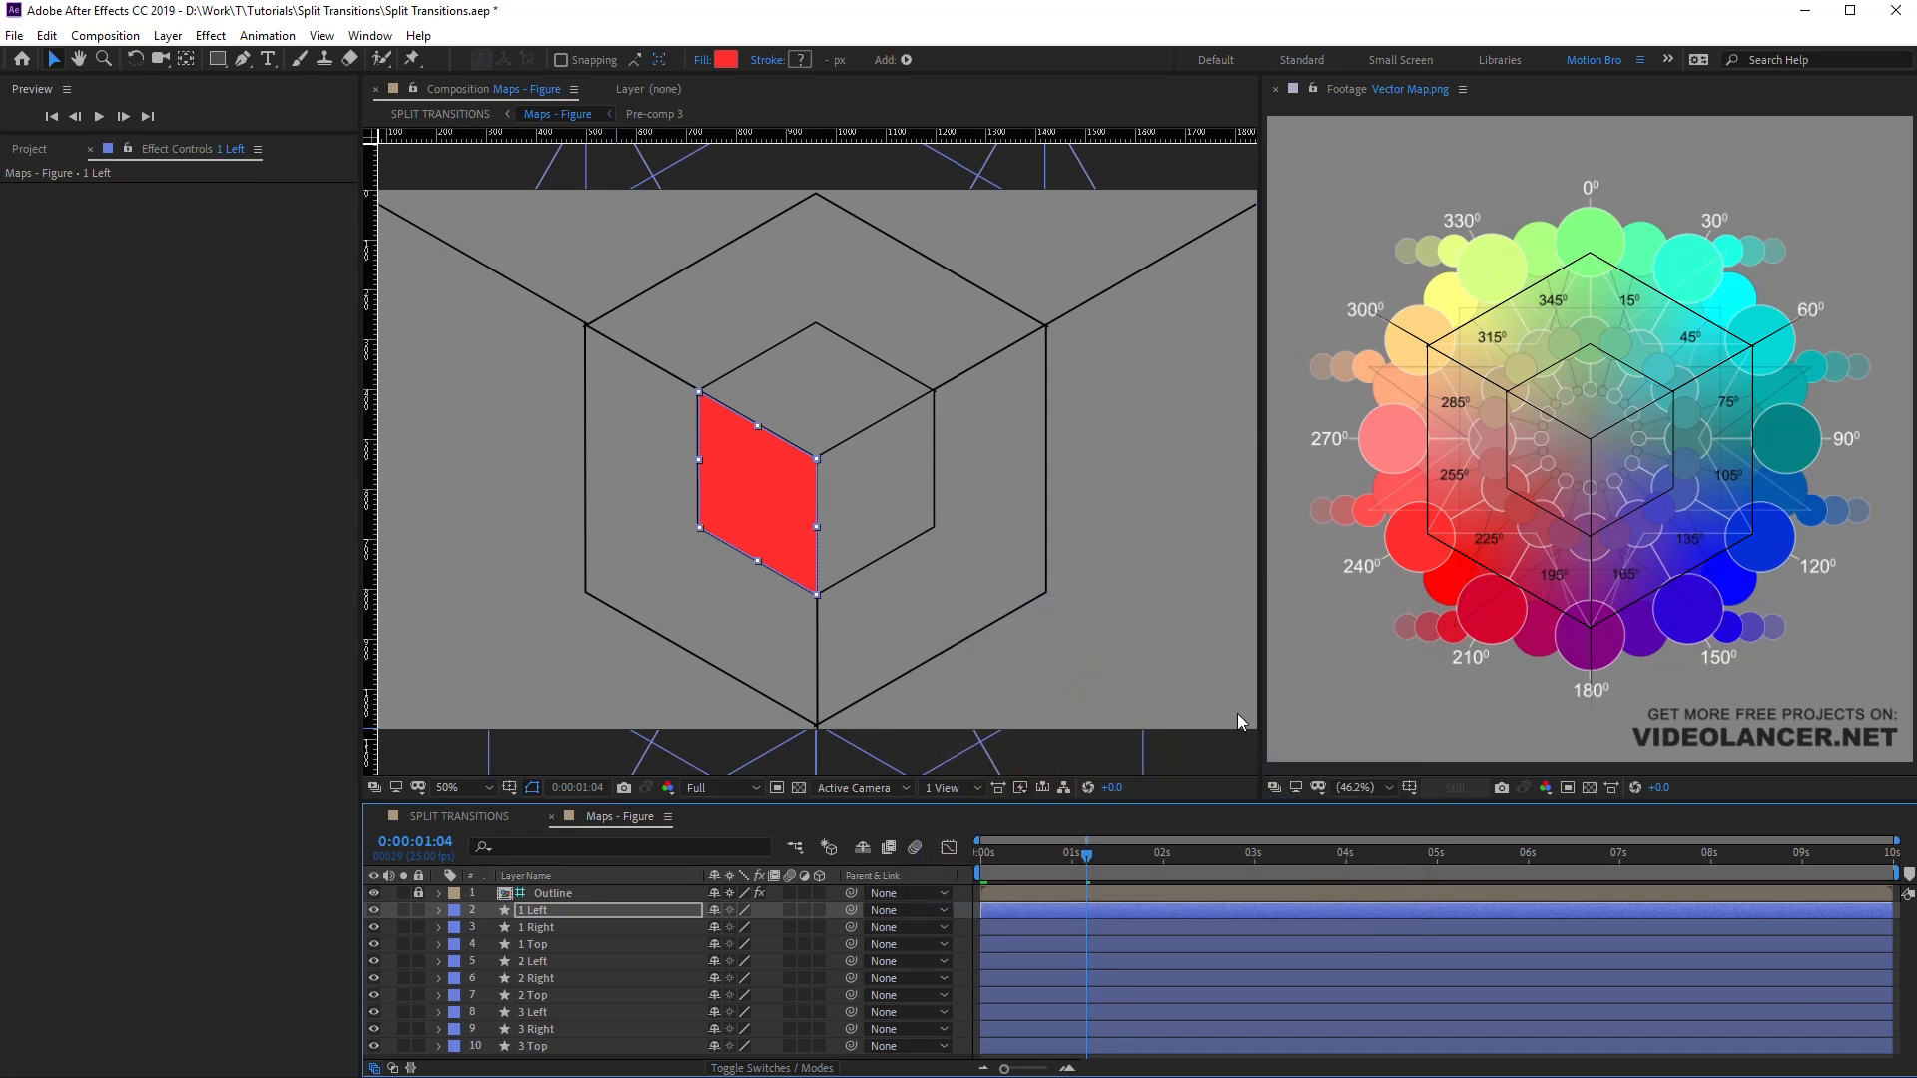
pyautogui.click(729, 59)
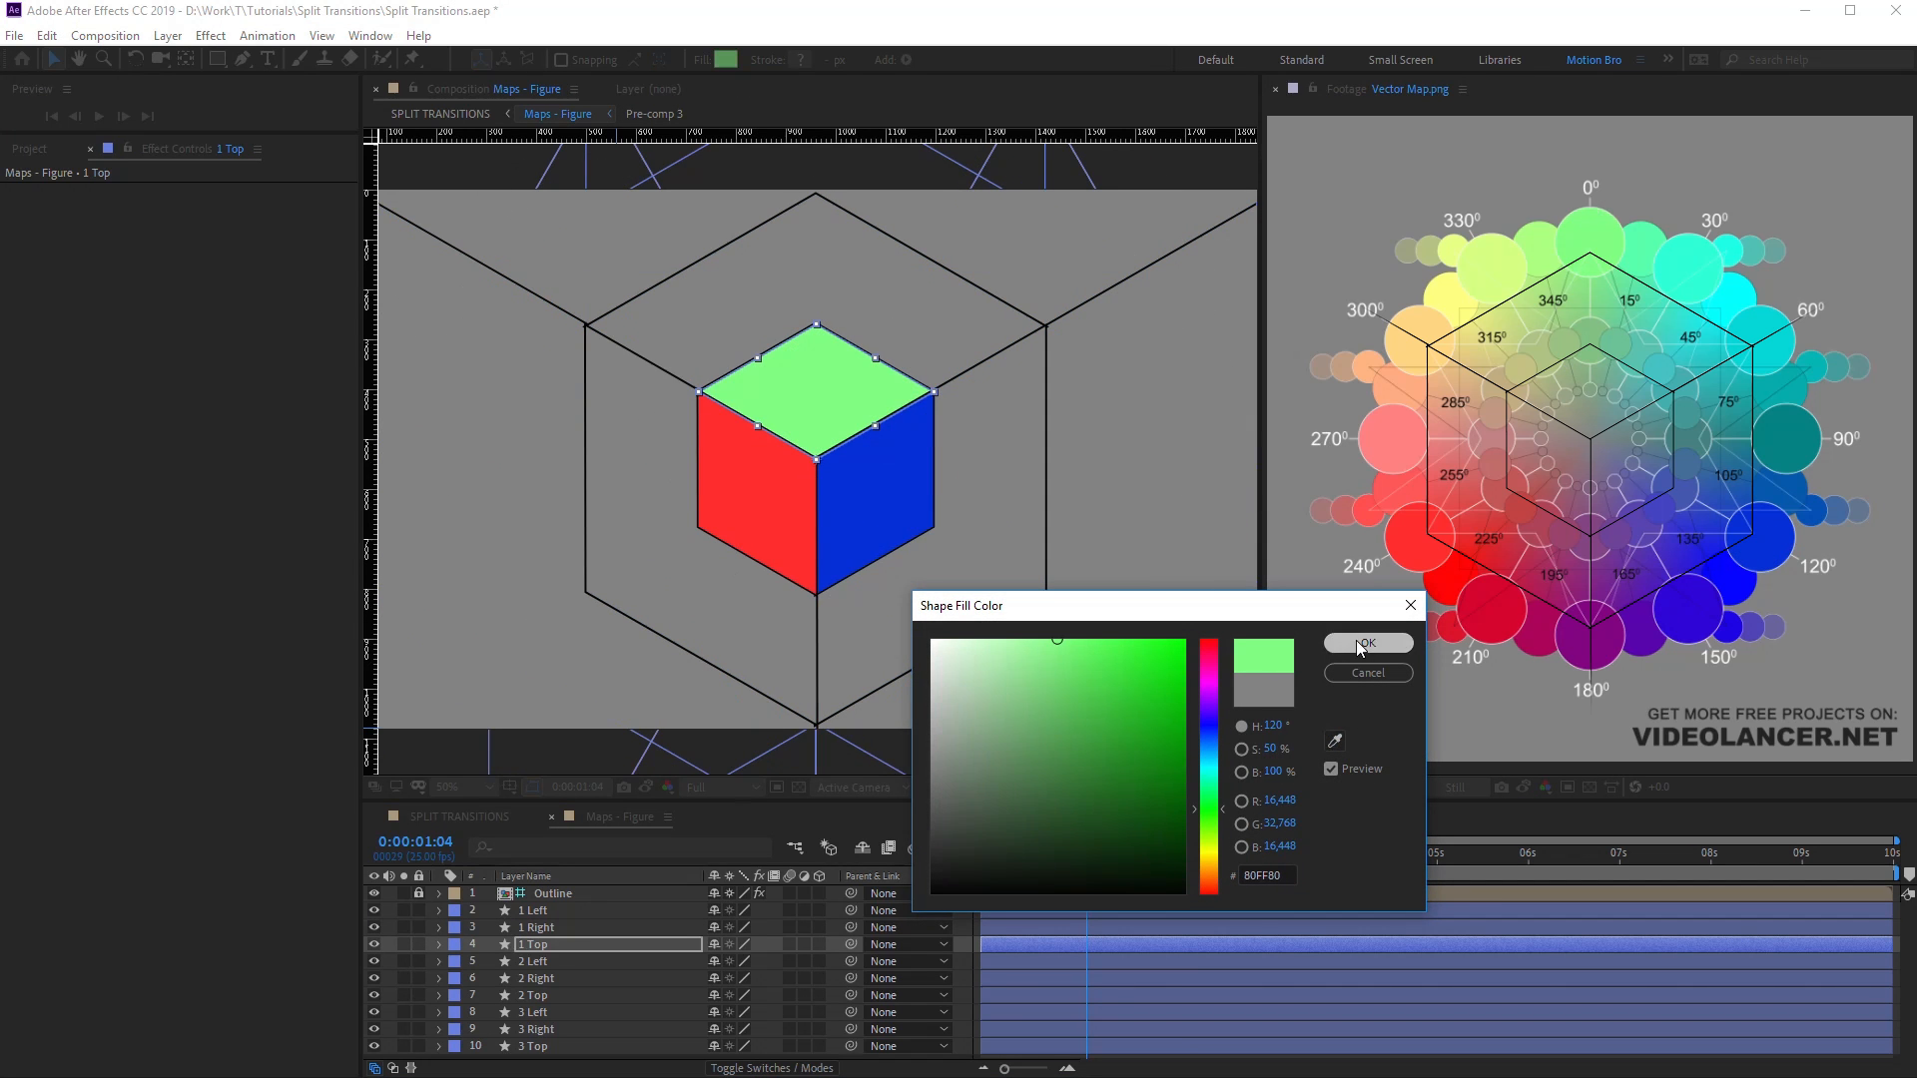
pyautogui.click(1366, 644)
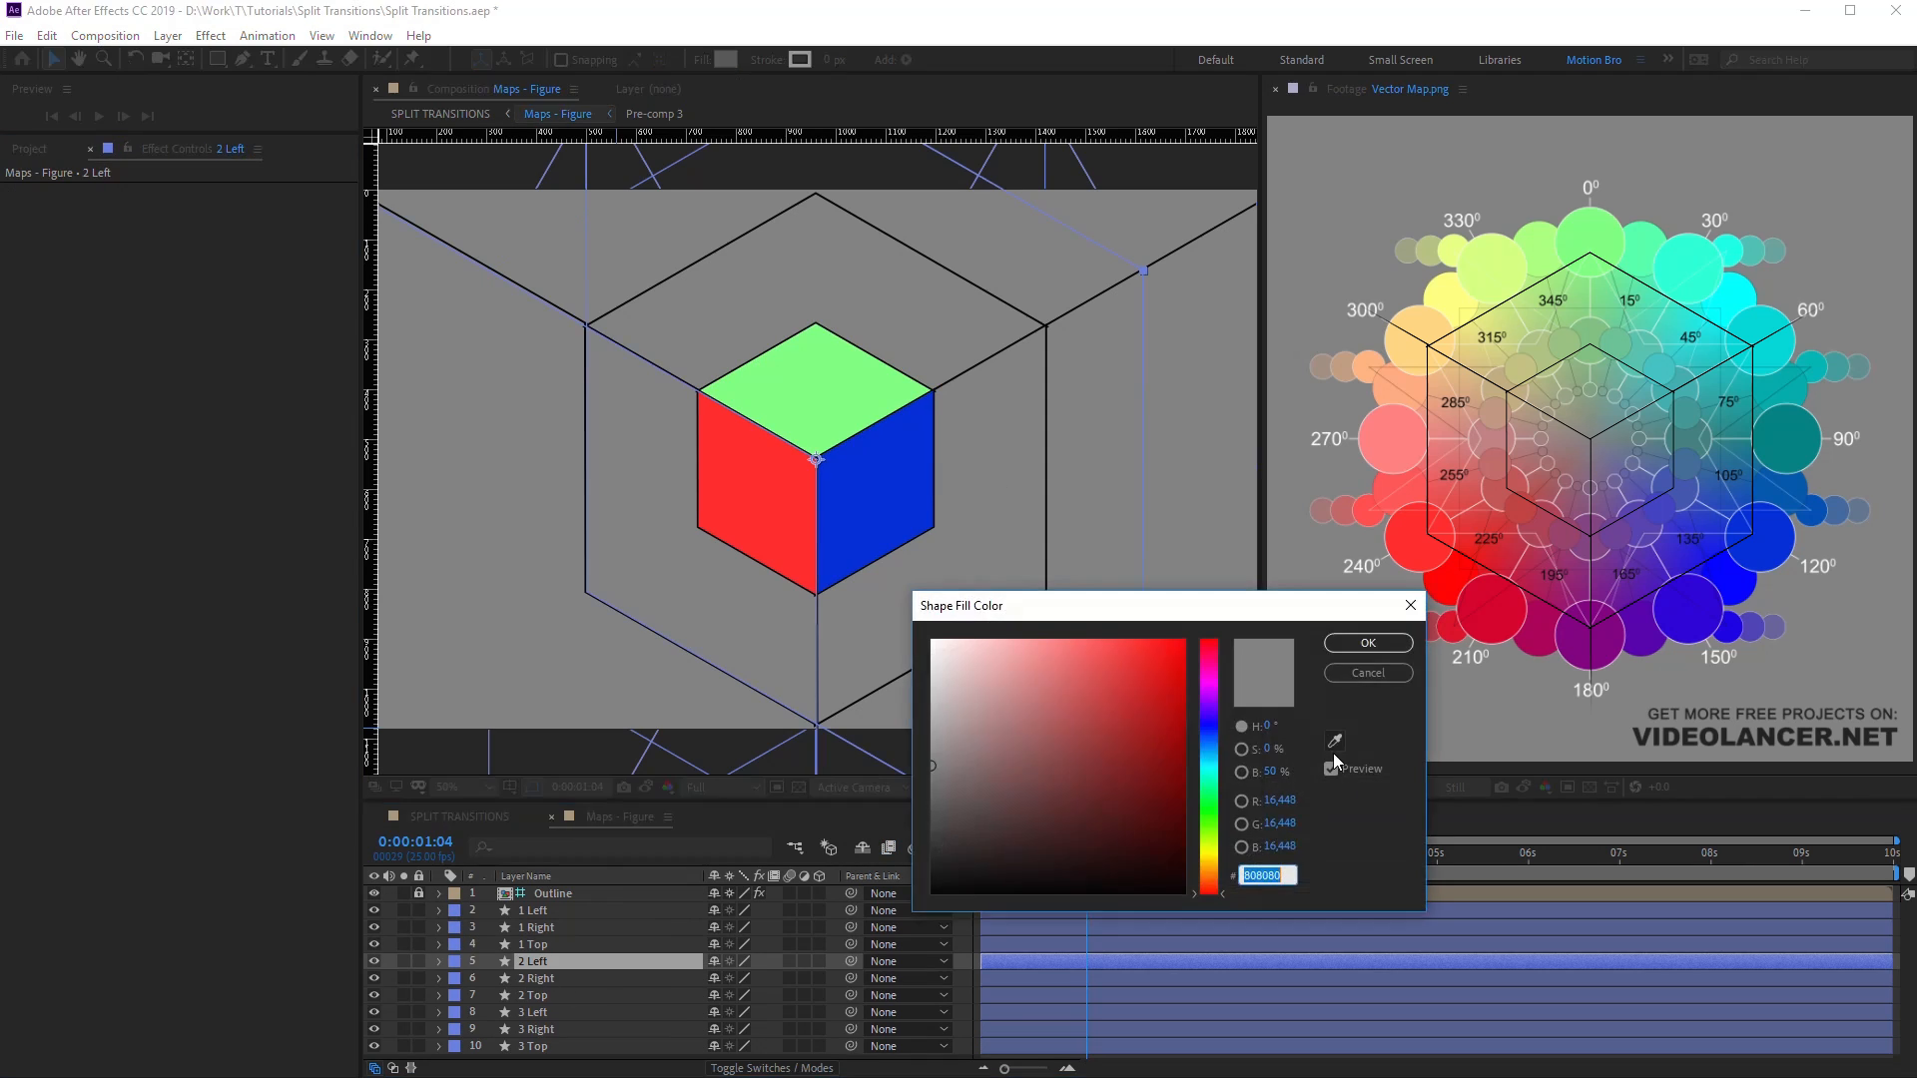
# Step: Fill the outer and middle faces with vector-map colours, purple on the middle top
pyautogui.click(1366, 642)
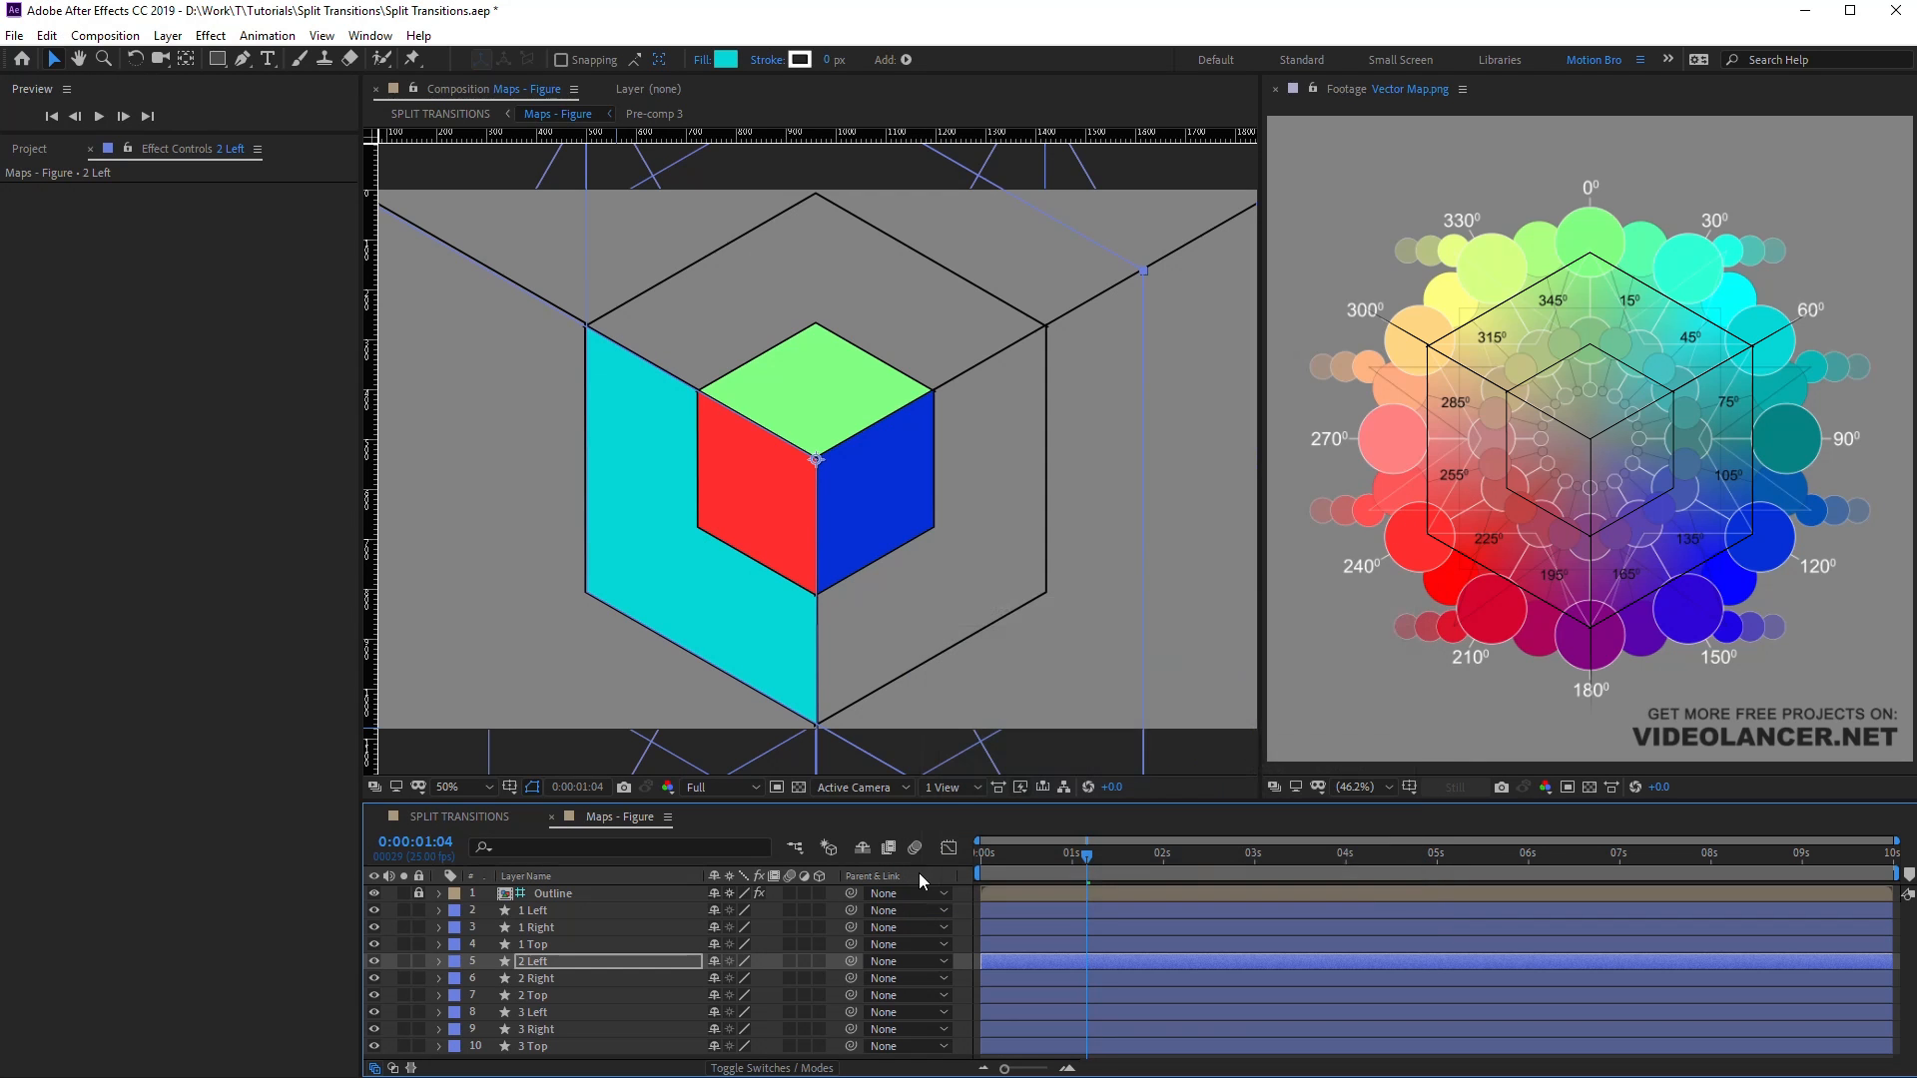
pyautogui.click(728, 59)
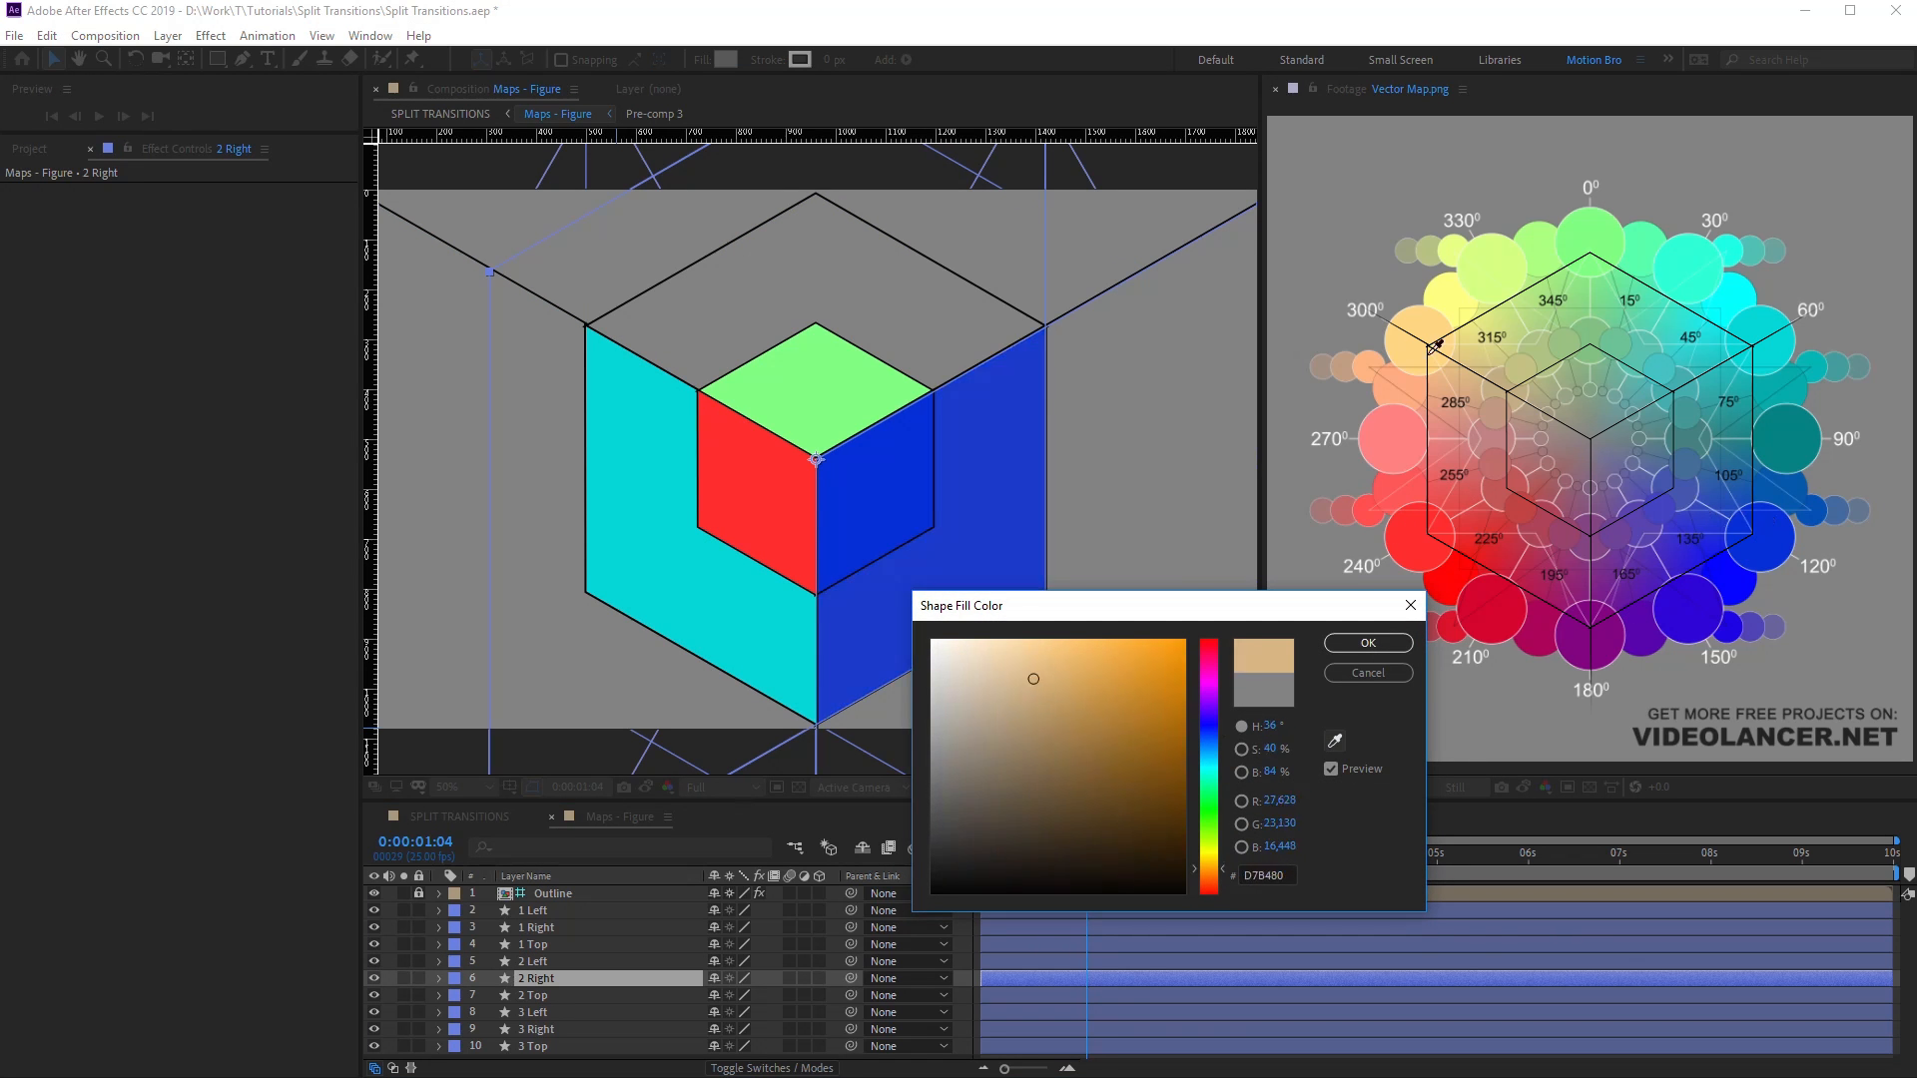
pyautogui.click(534, 995)
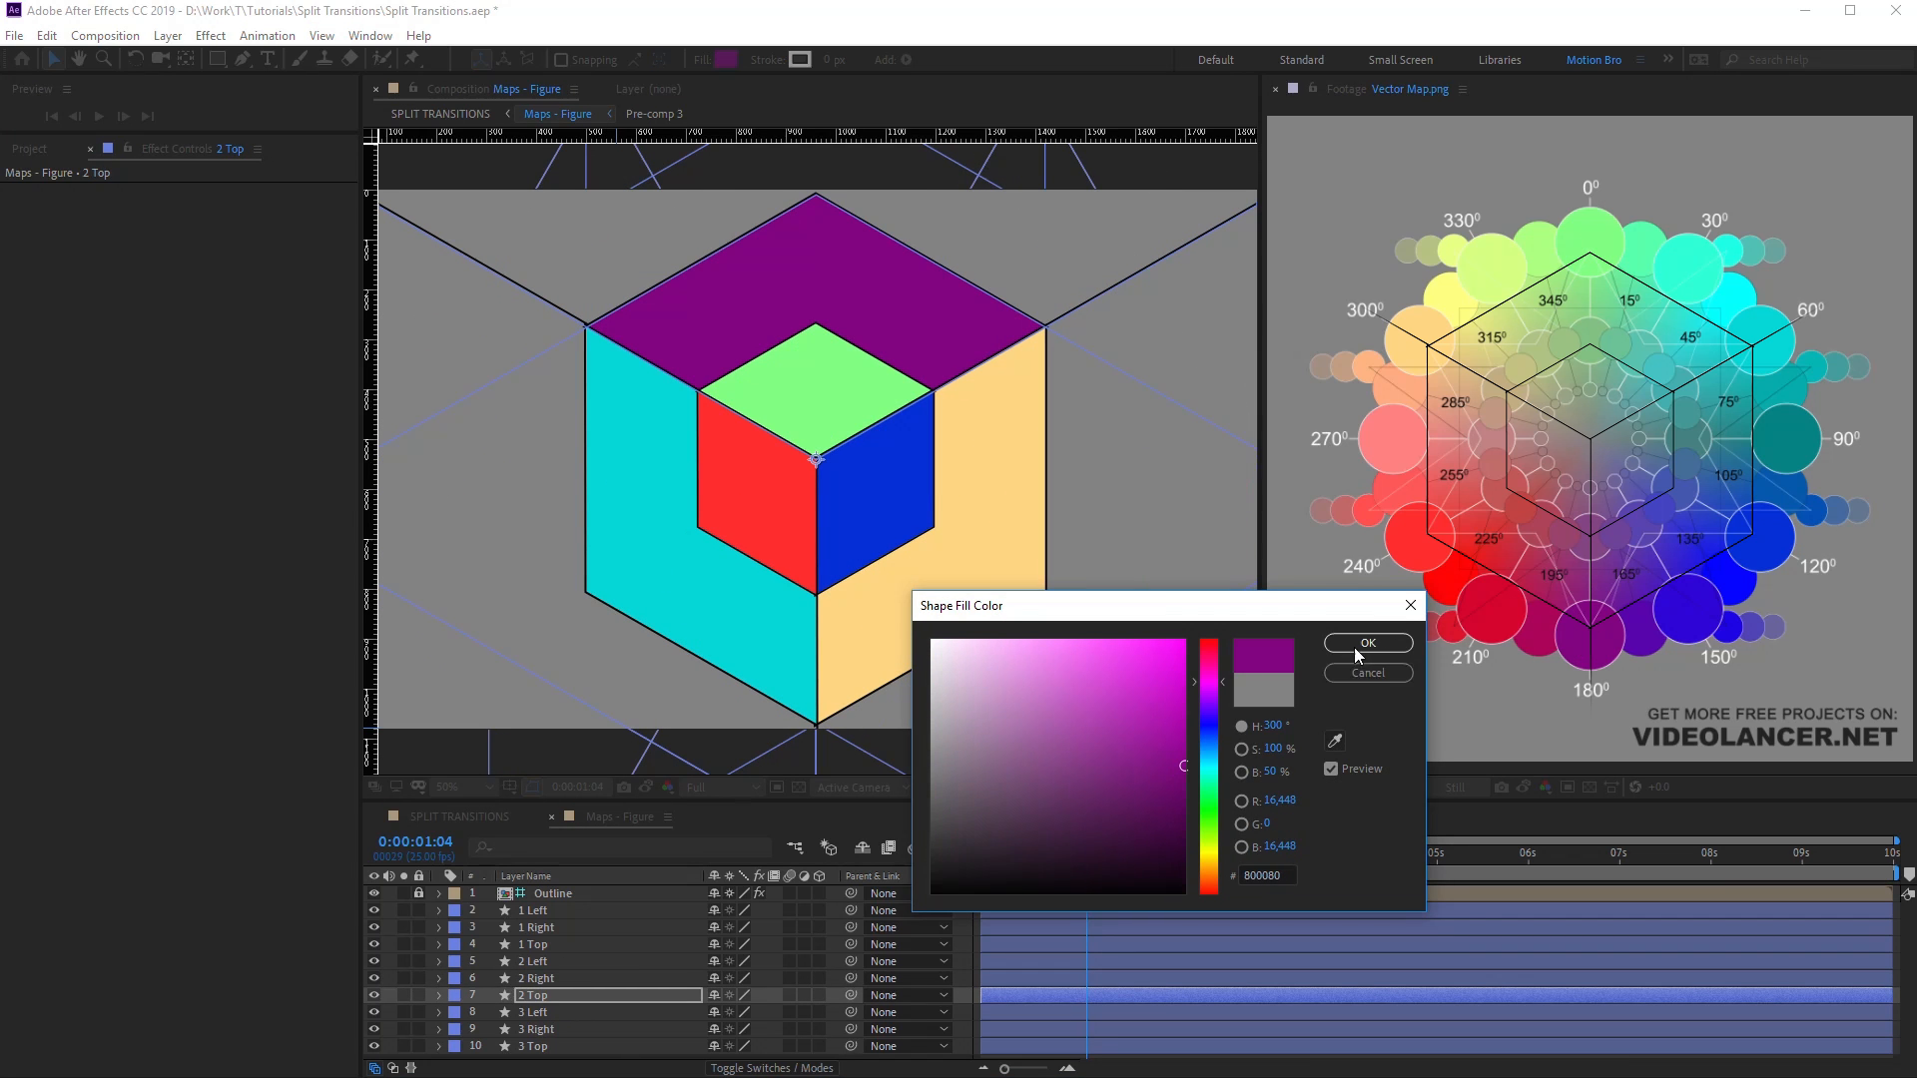
pyautogui.click(1366, 644)
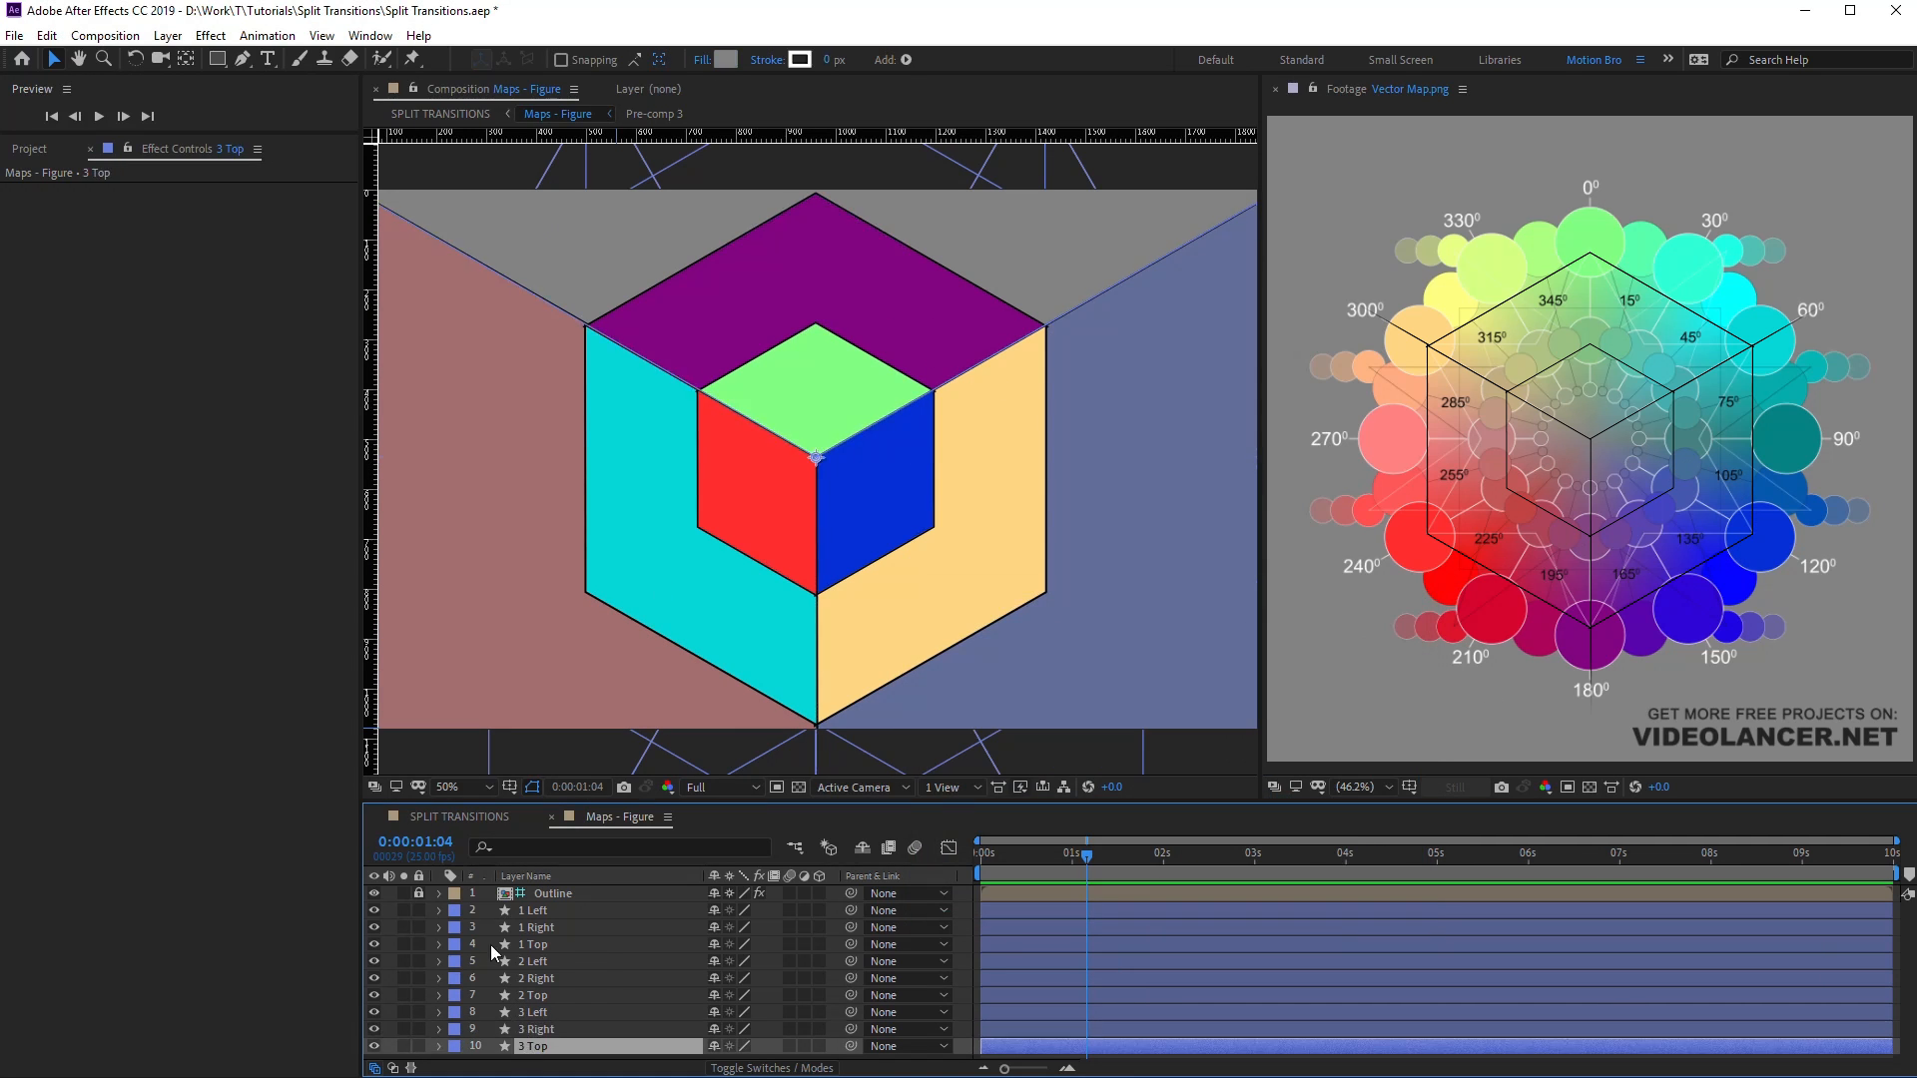
pyautogui.click(730, 58)
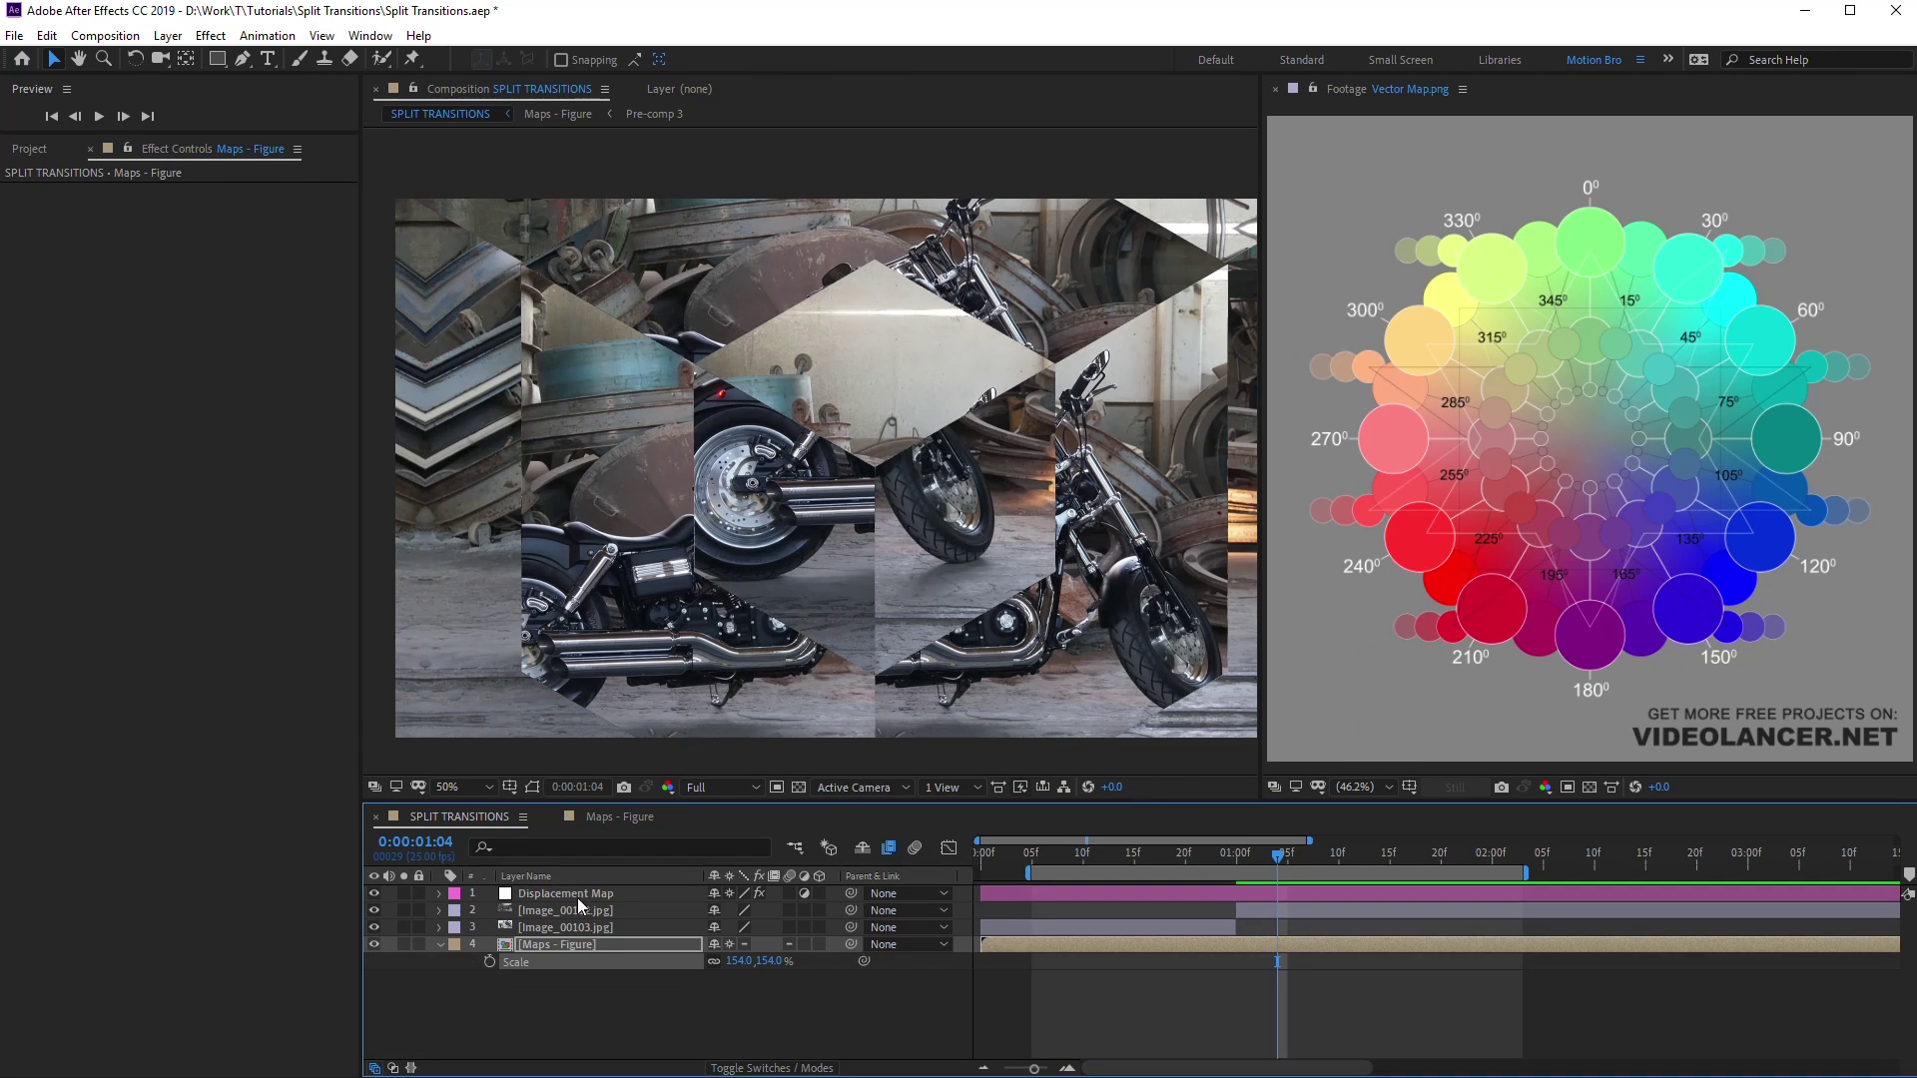
pyautogui.click(563, 893)
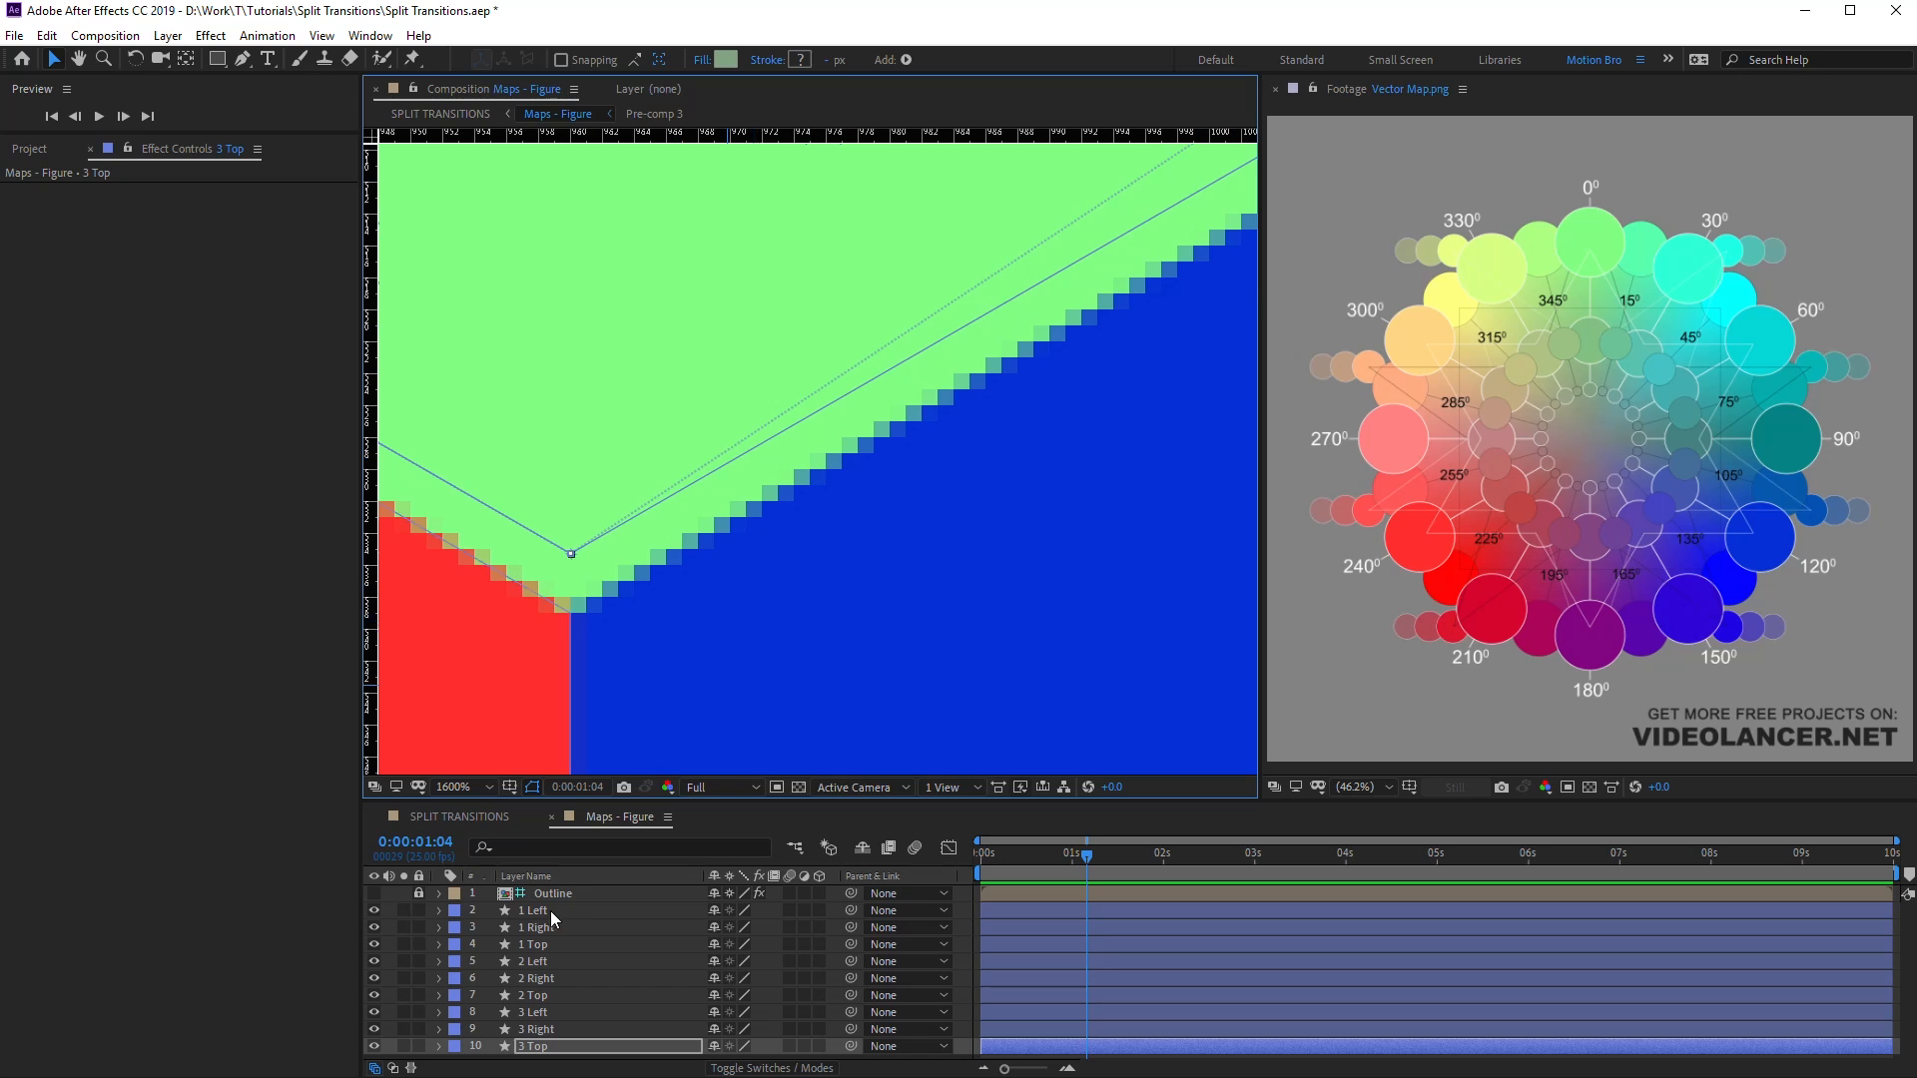
# Step: Copy the 1 Left face's alpha Curves effect to every face layer, then return to SPLIT TRANSITIONS
pyautogui.click(550, 909)
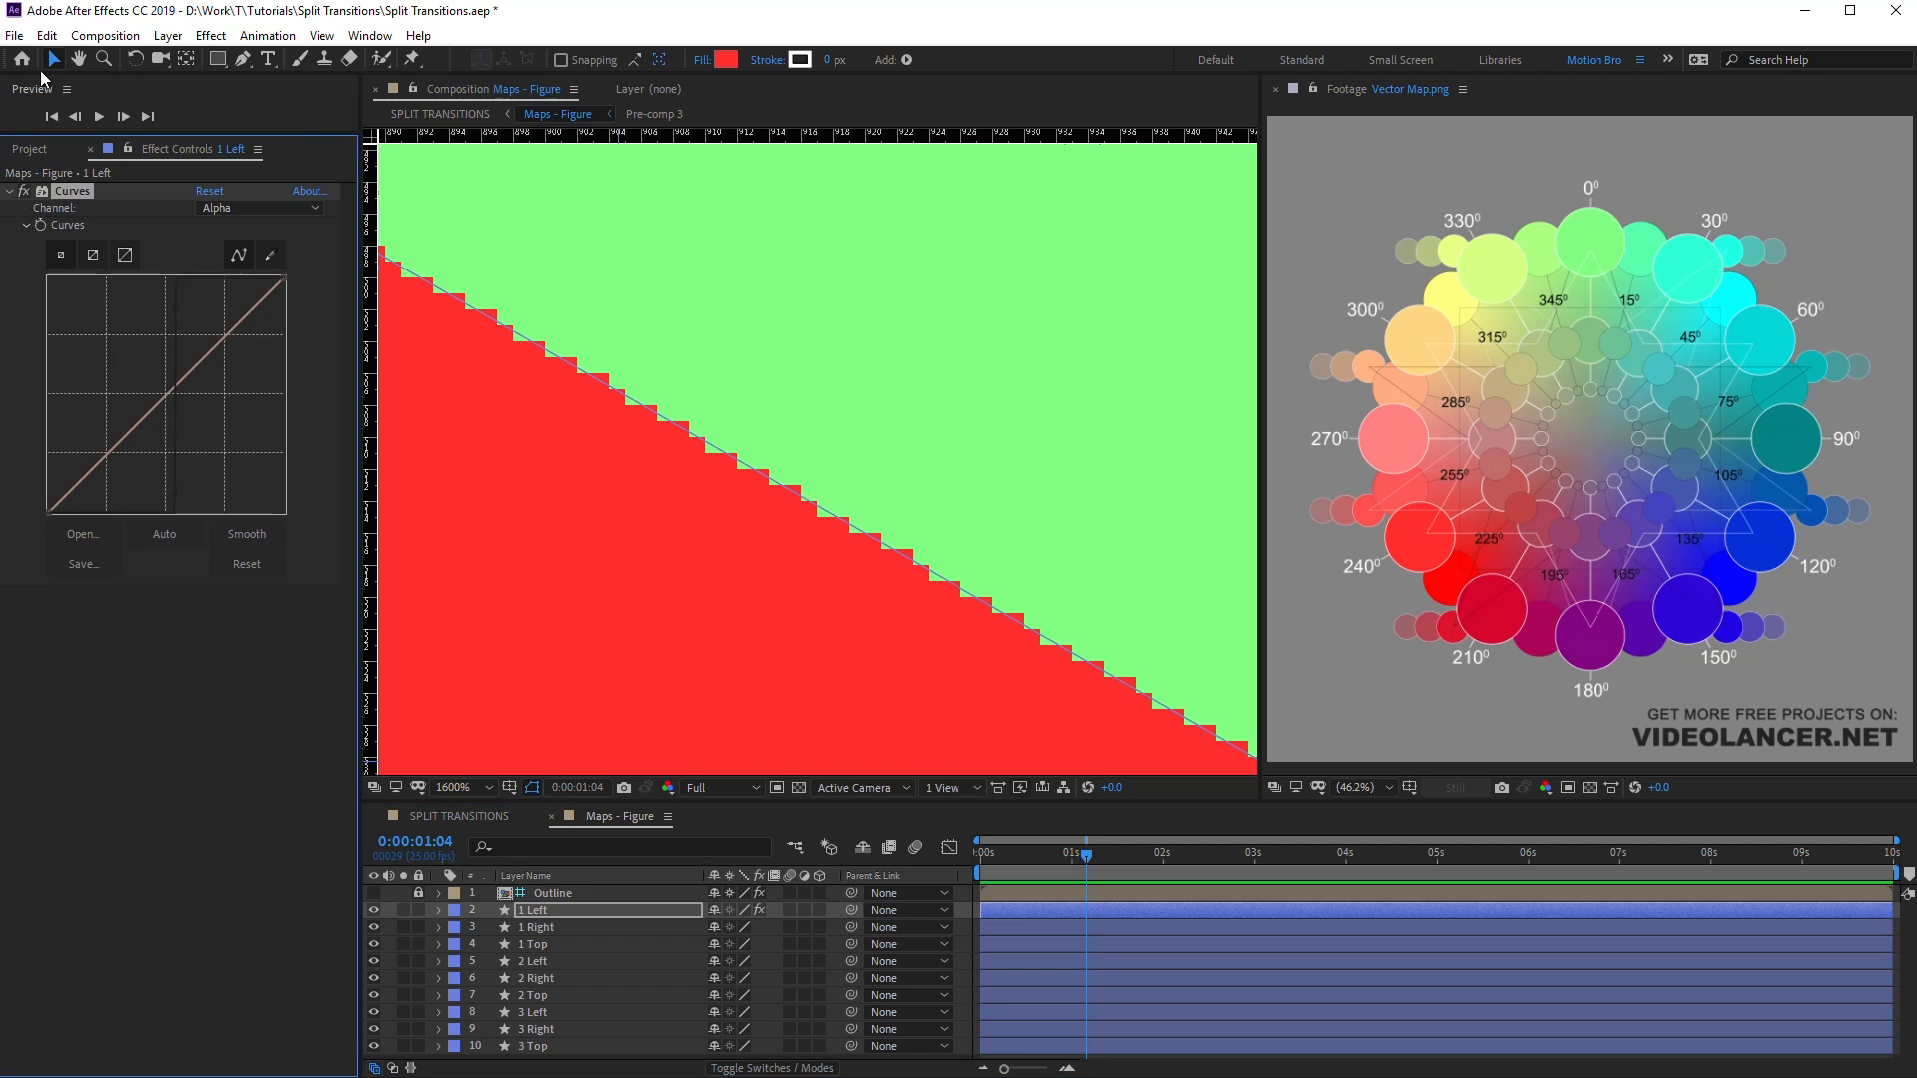
pyautogui.click(538, 926)
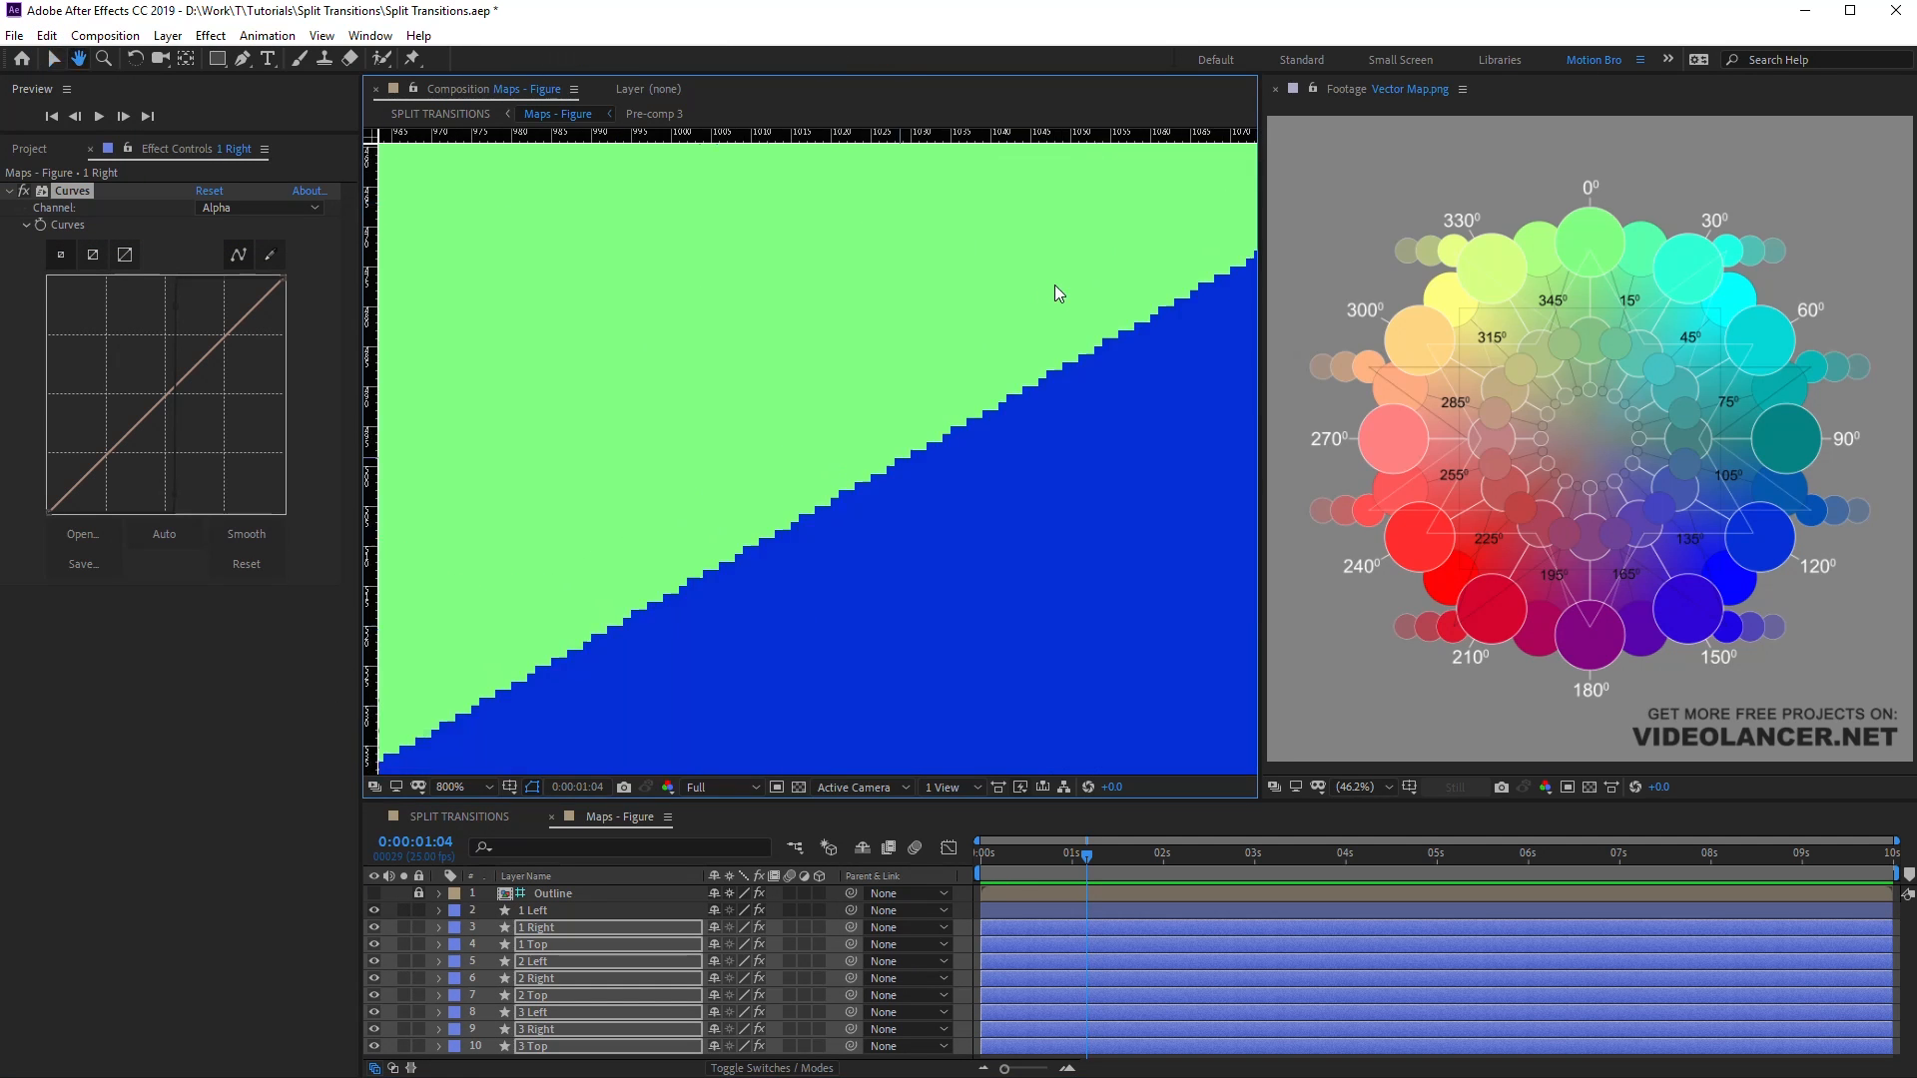
pyautogui.click(440, 114)
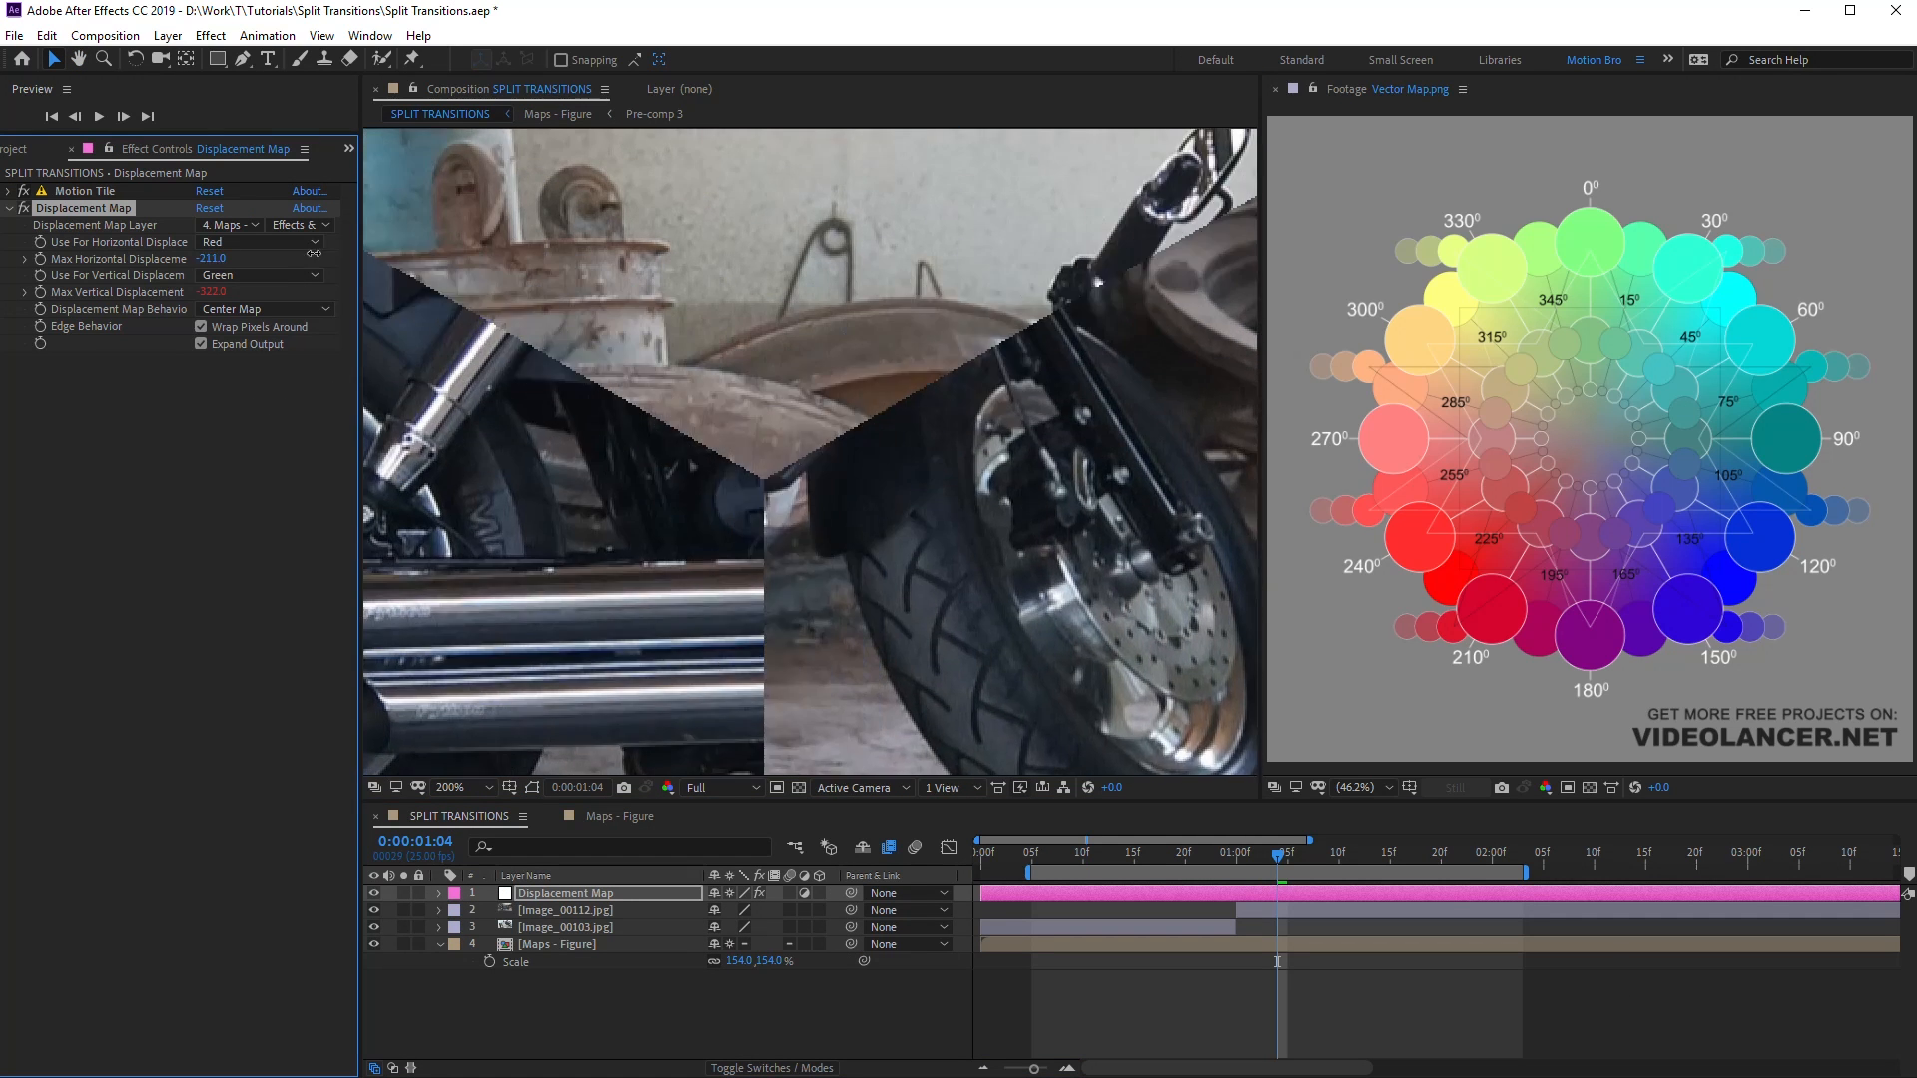
# Step: Switch Displacement Map Layer to Maps - Figure and tune max horizontal and vertical displacement
pyautogui.click(450, 786)
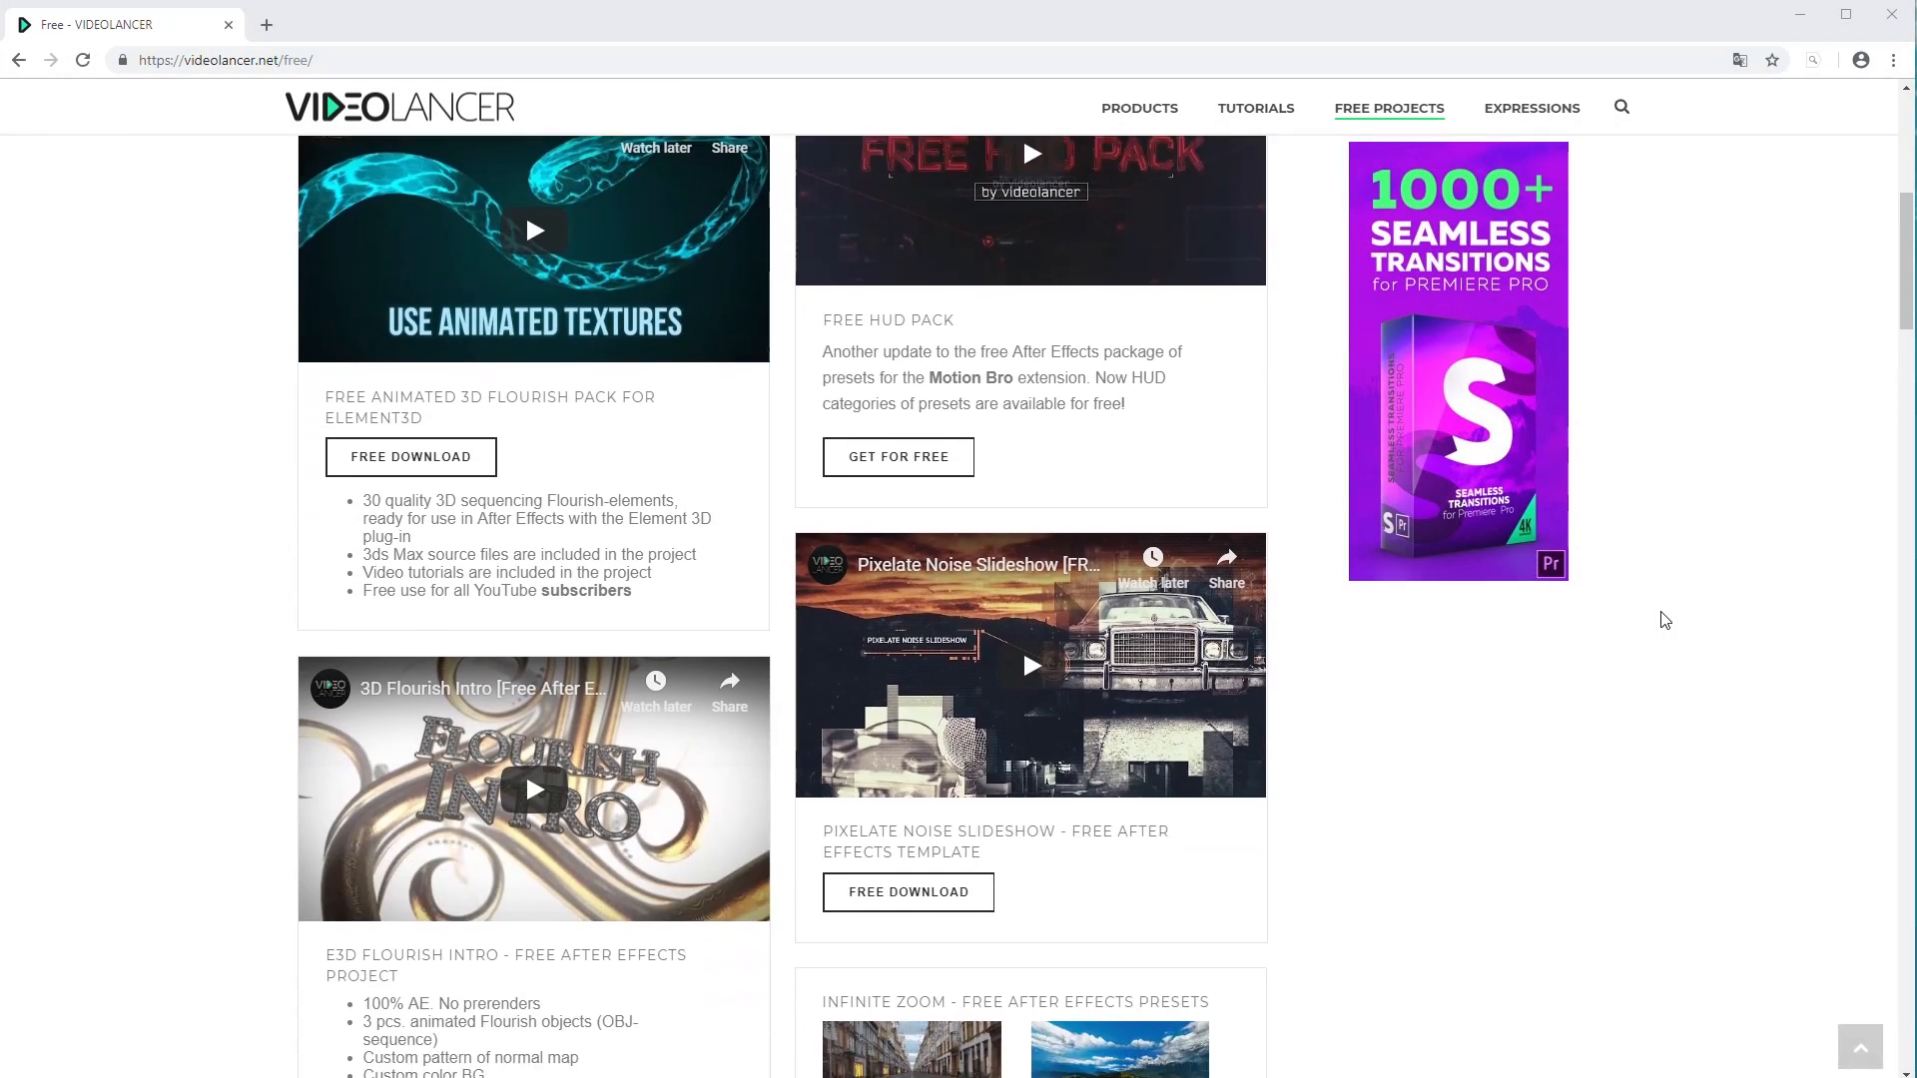
# Step: Browse Videolancer's free projects and open the Expressions snippets page
pyautogui.scroll(-3)
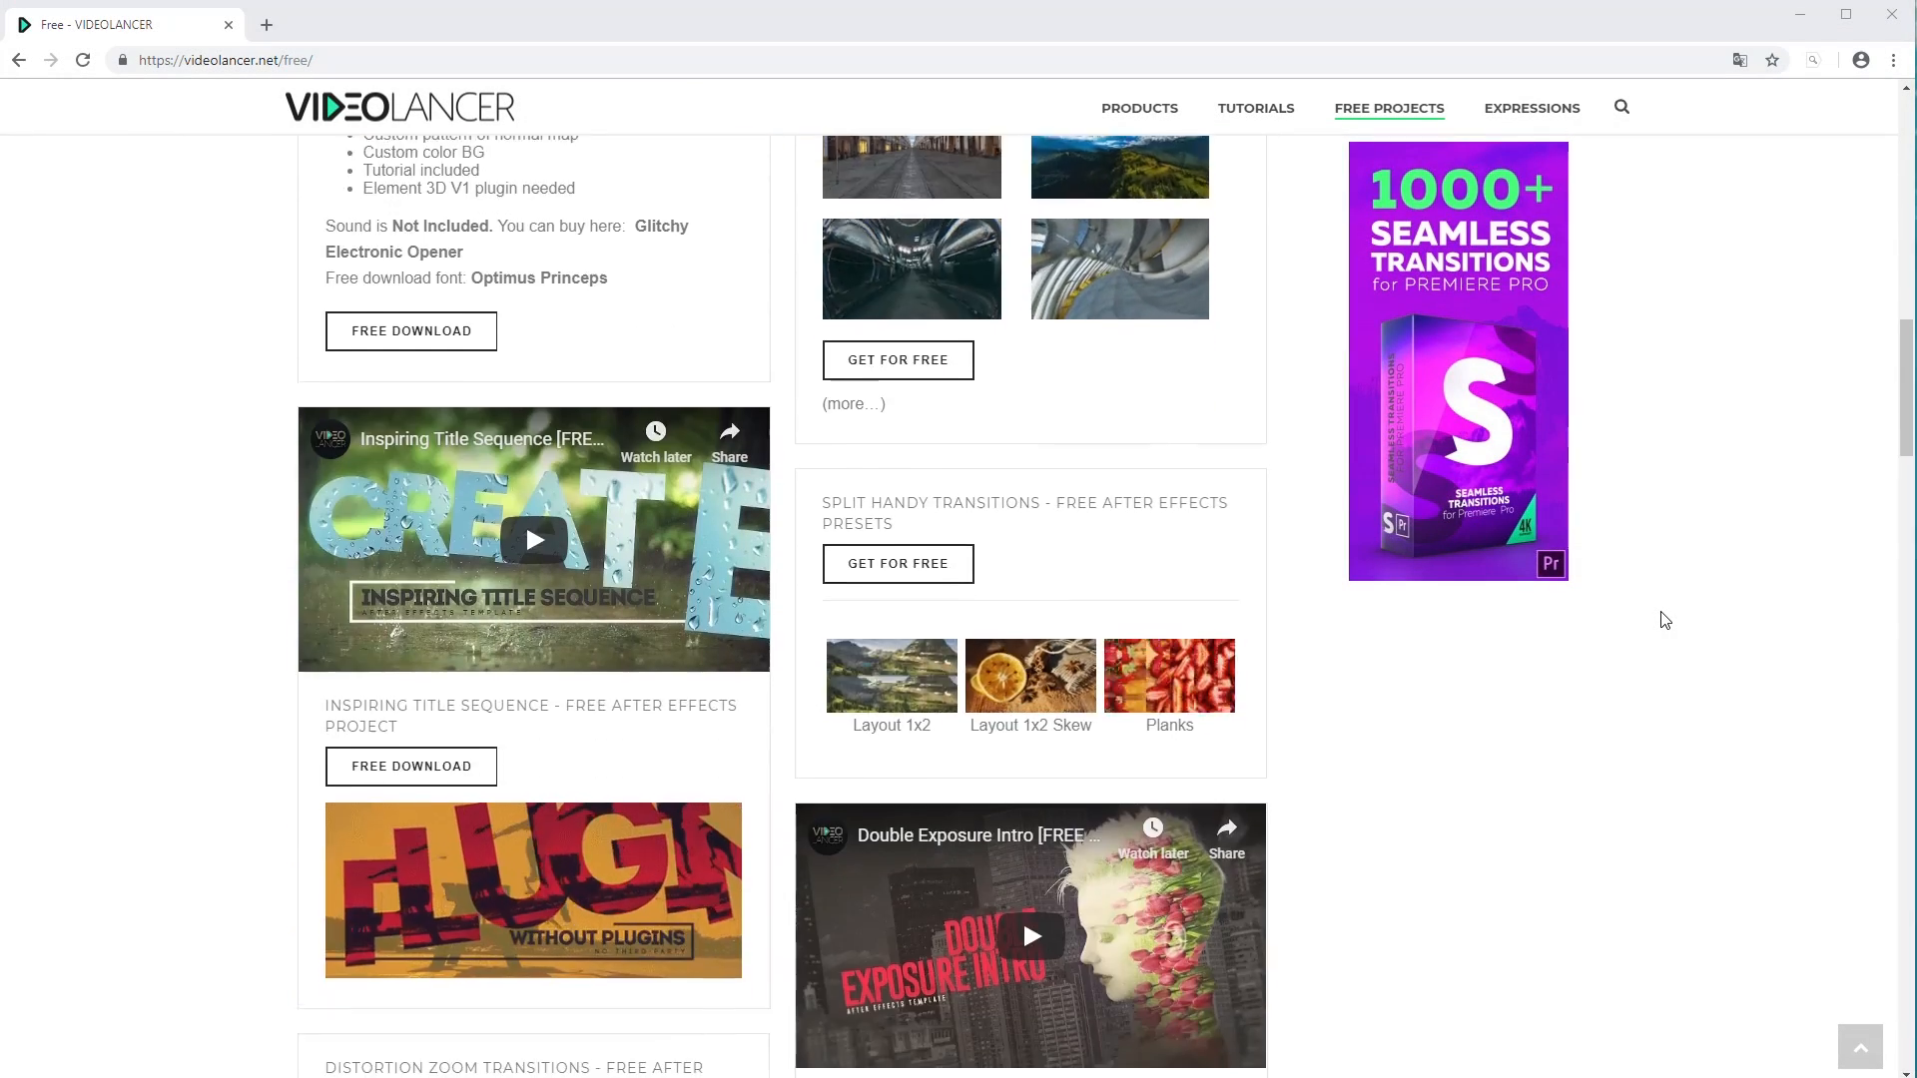
pyautogui.click(1532, 108)
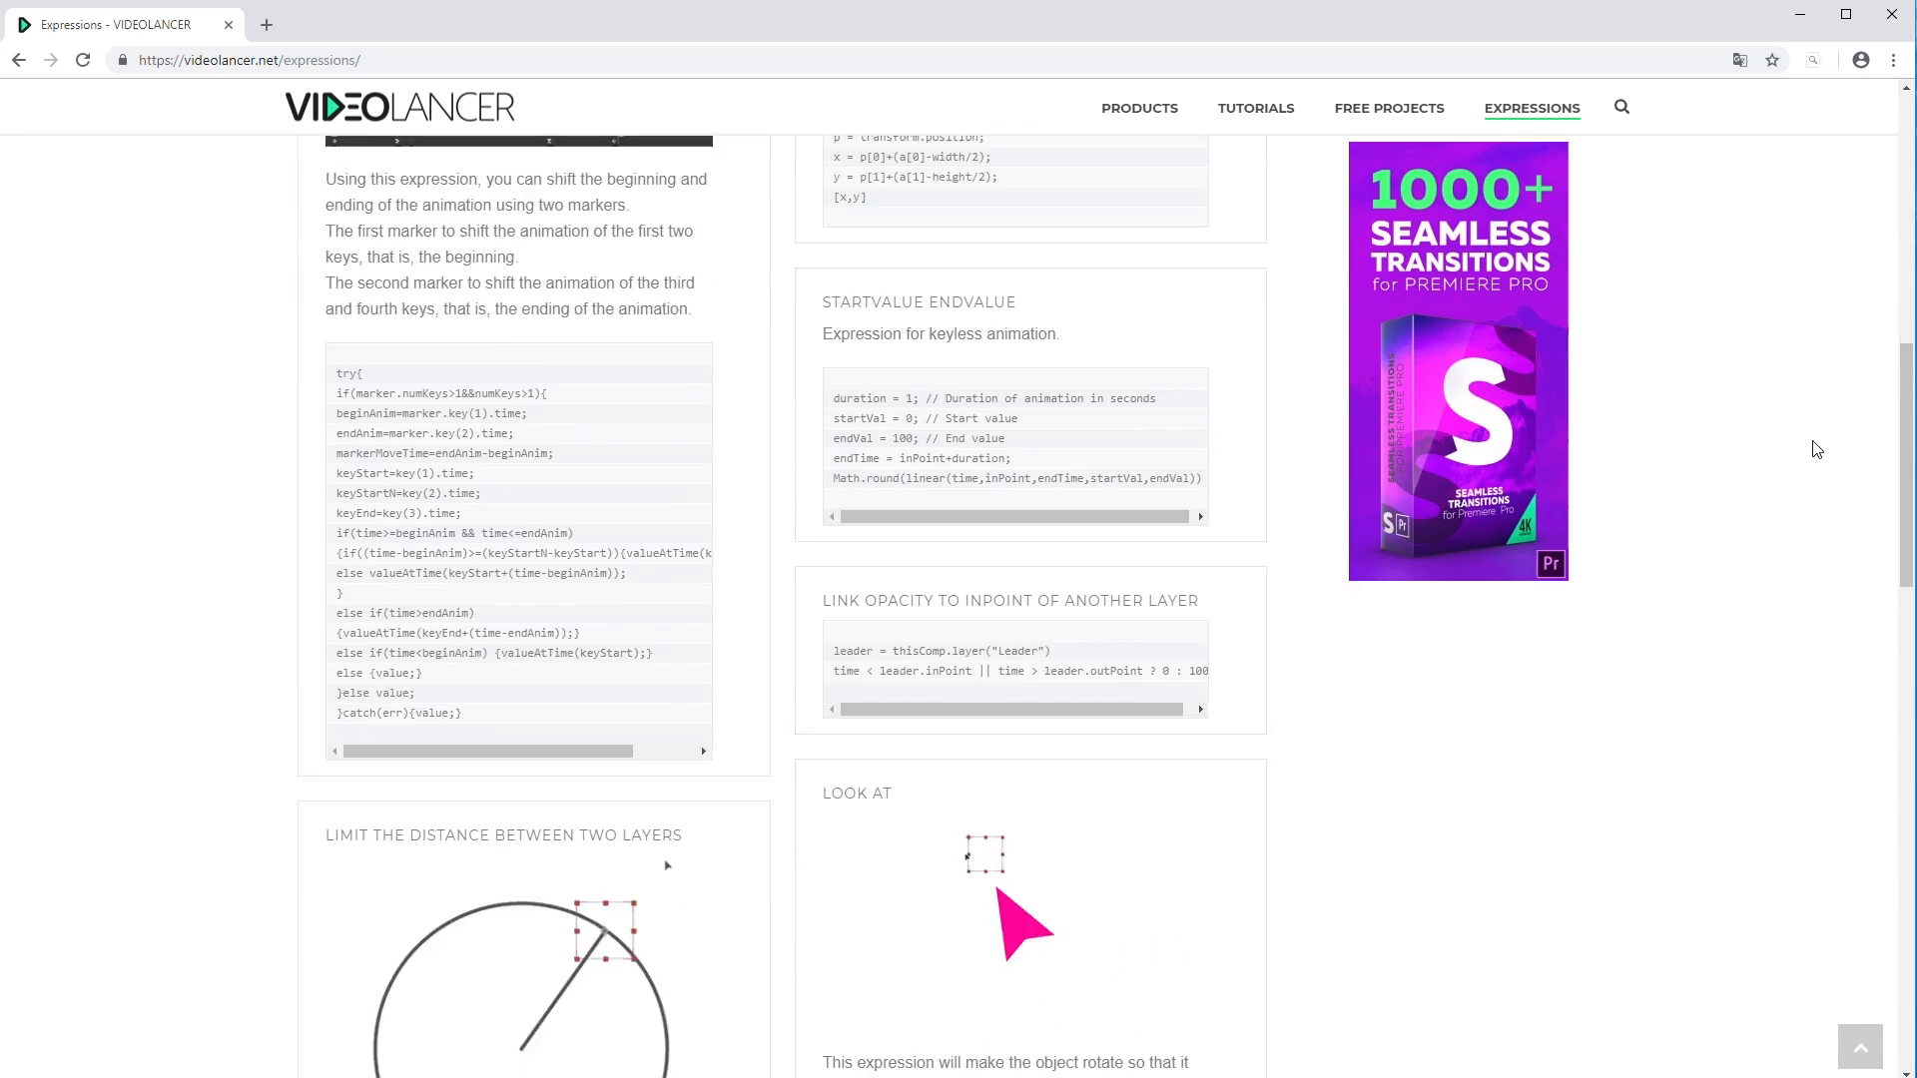
pyautogui.scroll(-3)
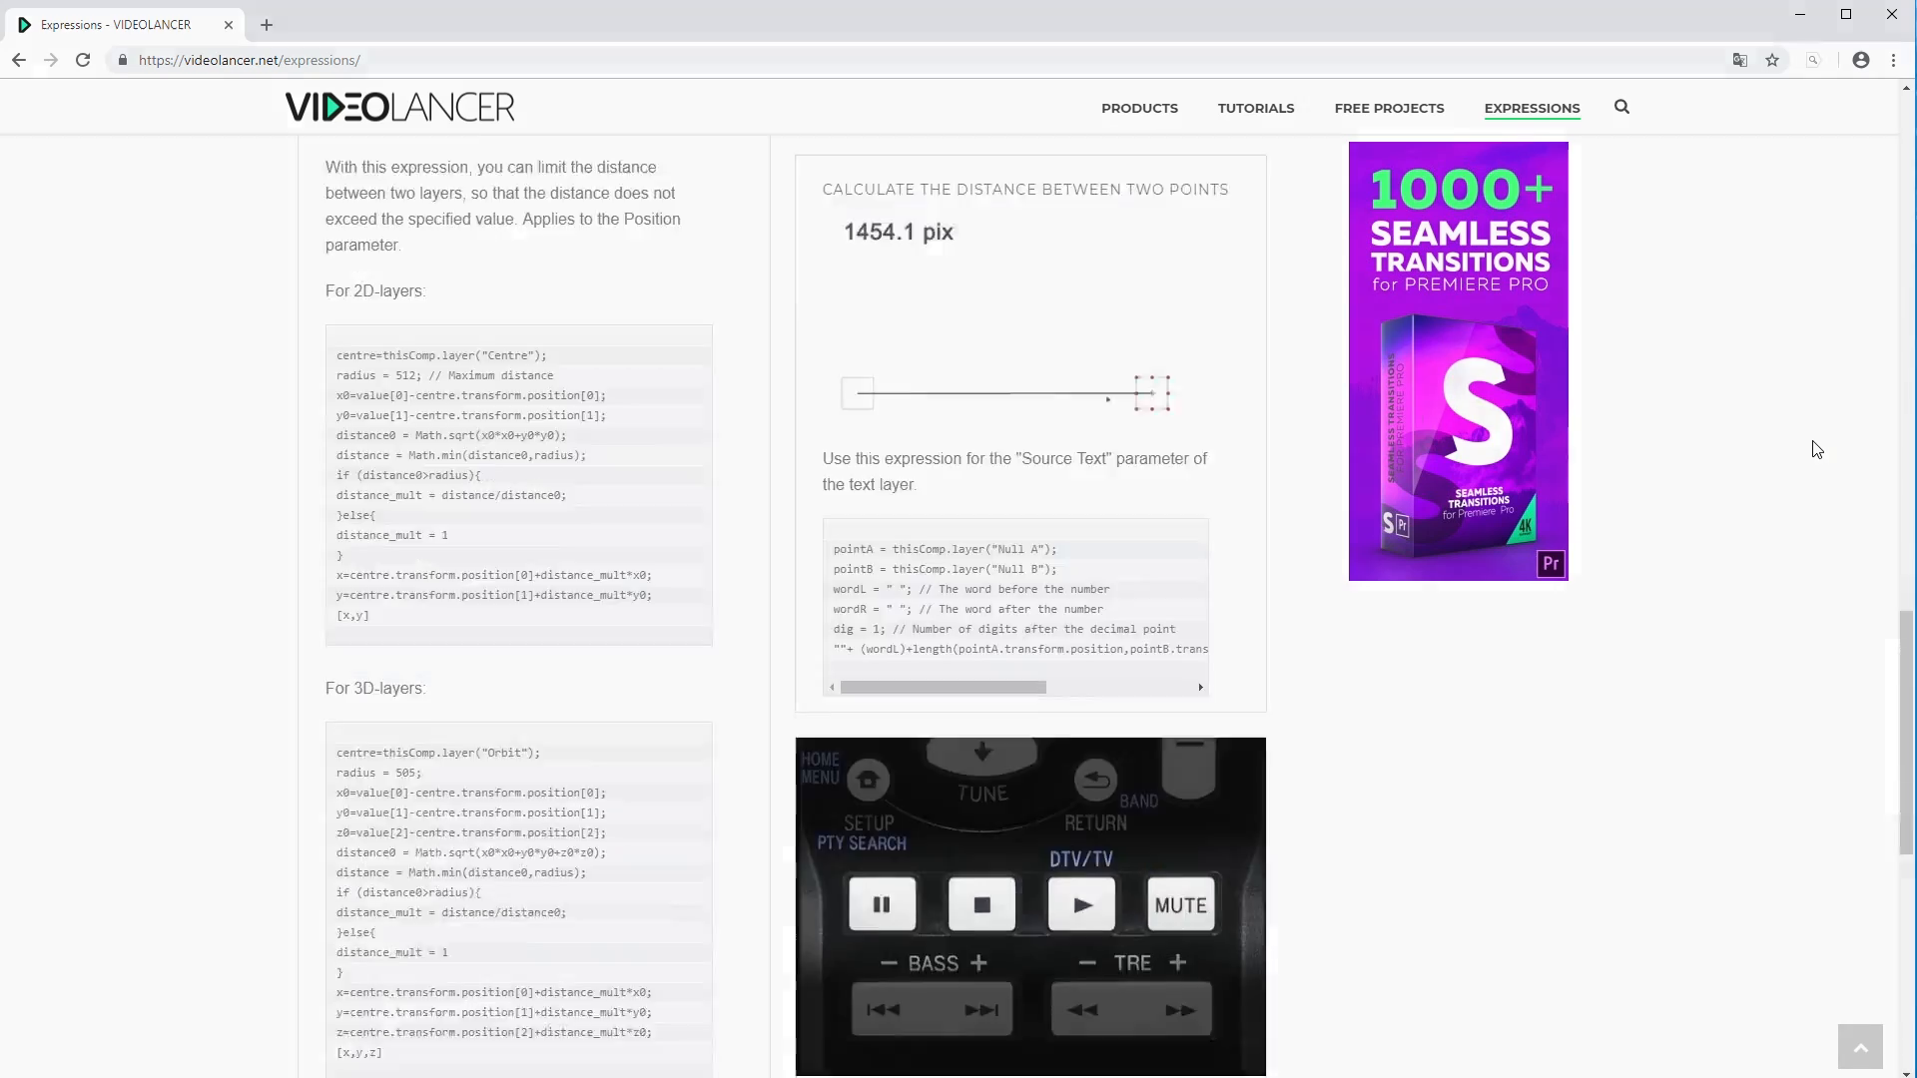